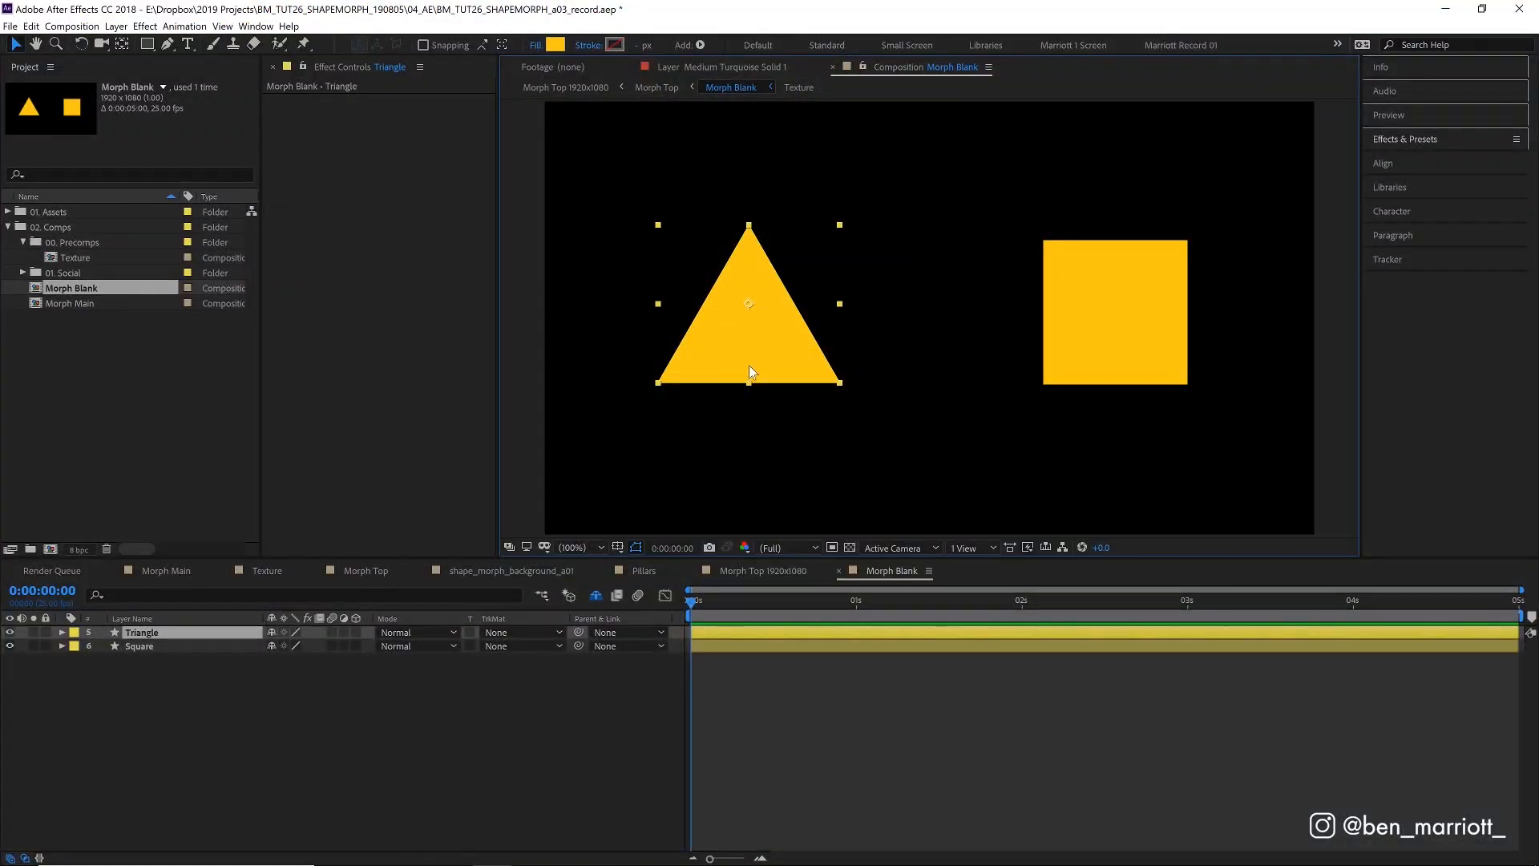
{"action": "mouse_move", "coordinate": [986, 437]}
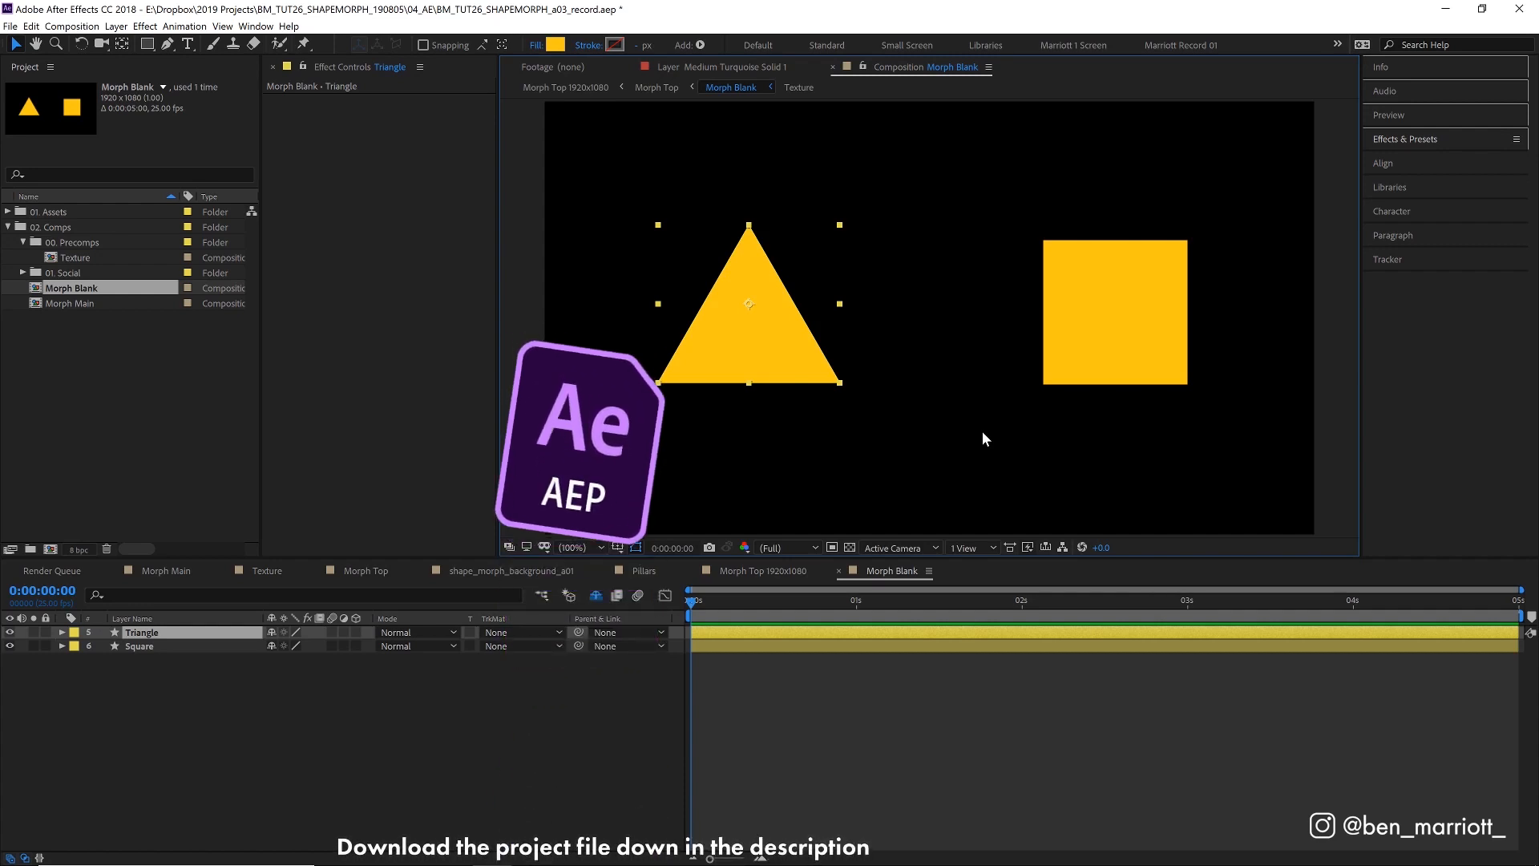
Keyframe the triangle's Position at 1:11 to hold its starting spot.
{"action": "left_click", "coordinate": [929, 600]}
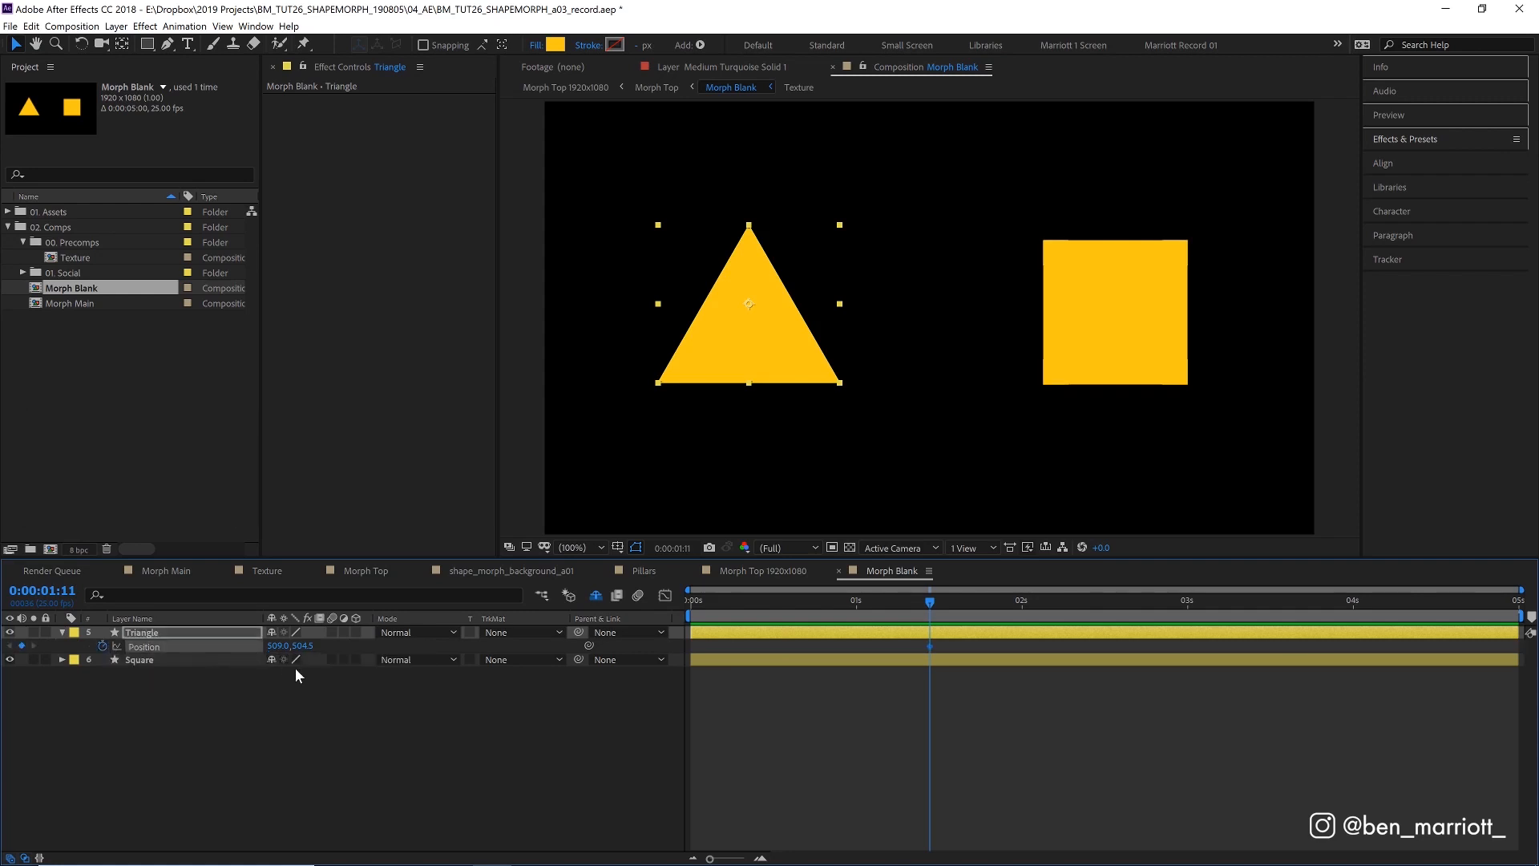
Move to 1:19 and bring up the finished Morph Top scene with stars and pillars.
{"action": "left_click", "coordinate": [978, 600]}
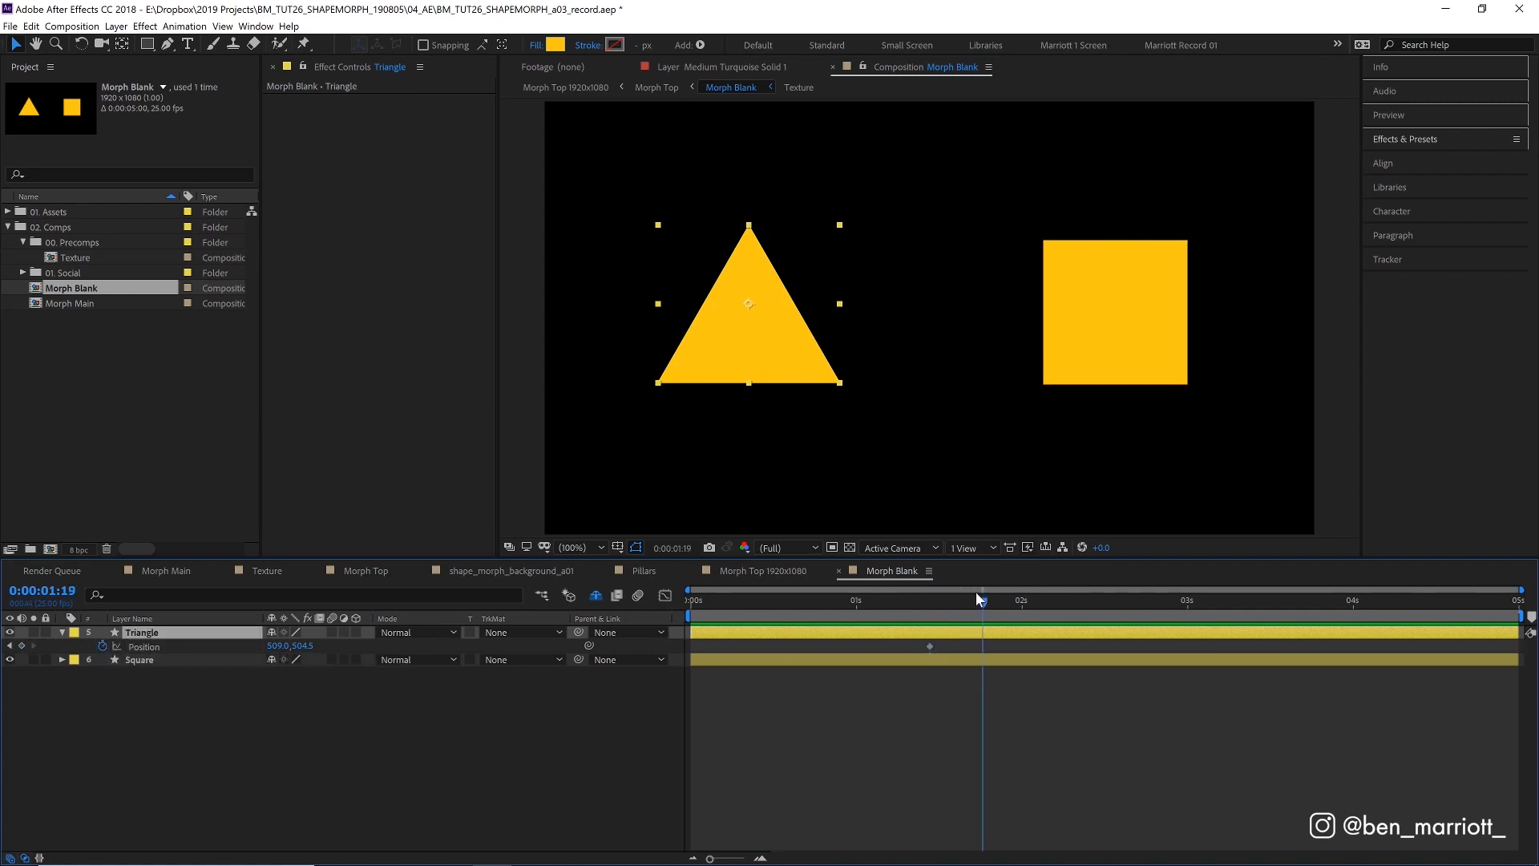
{"action": "key", "text": "shift+z"}
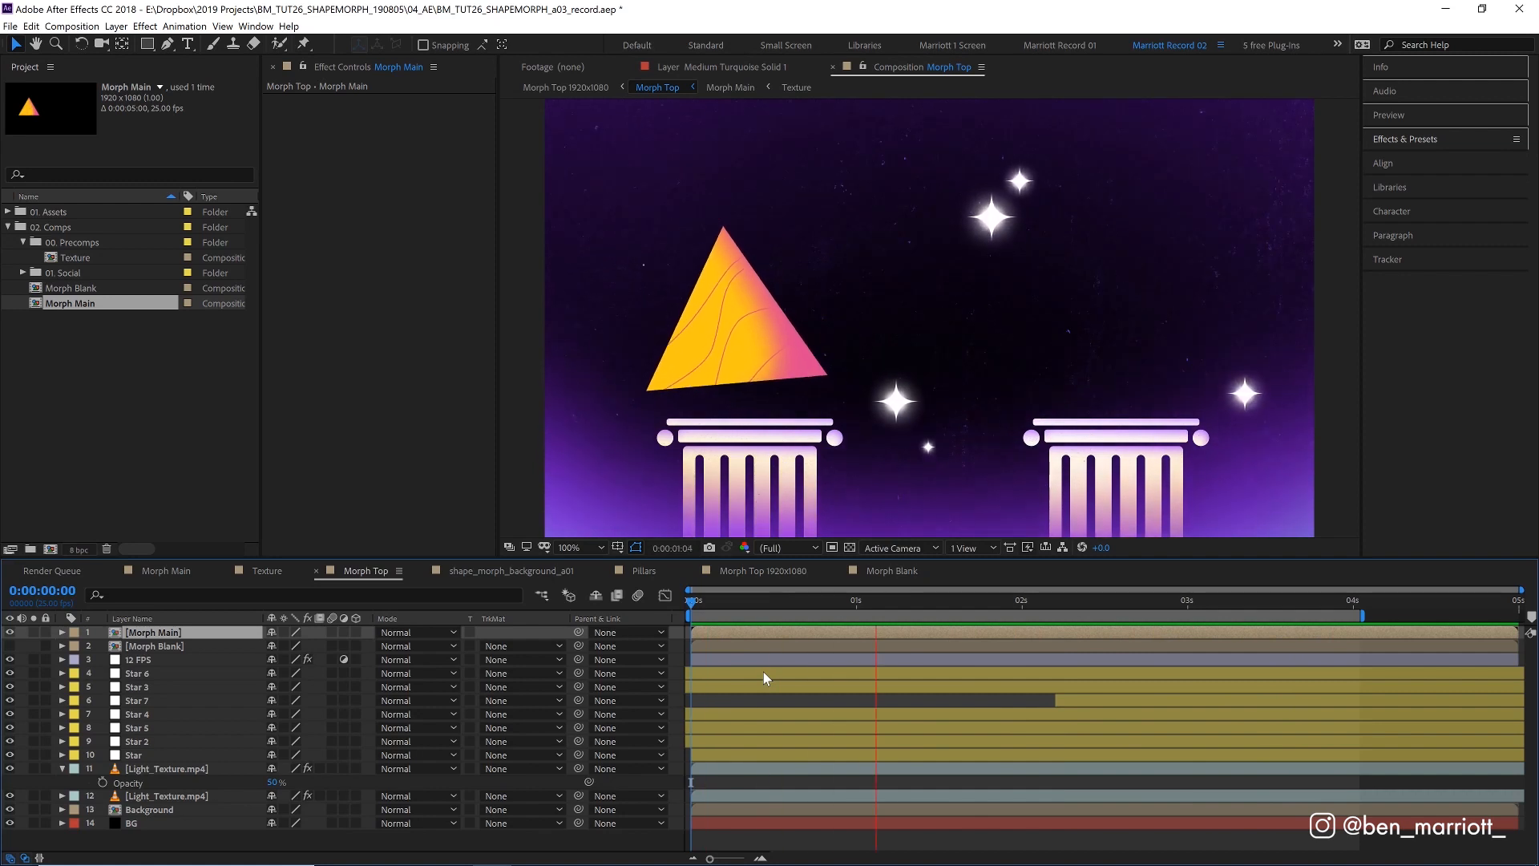
Return to Morph Blank and slide the triangle over the square for a second Position keyframe at 1:19.
{"action": "left_click", "coordinate": [1188, 598]}
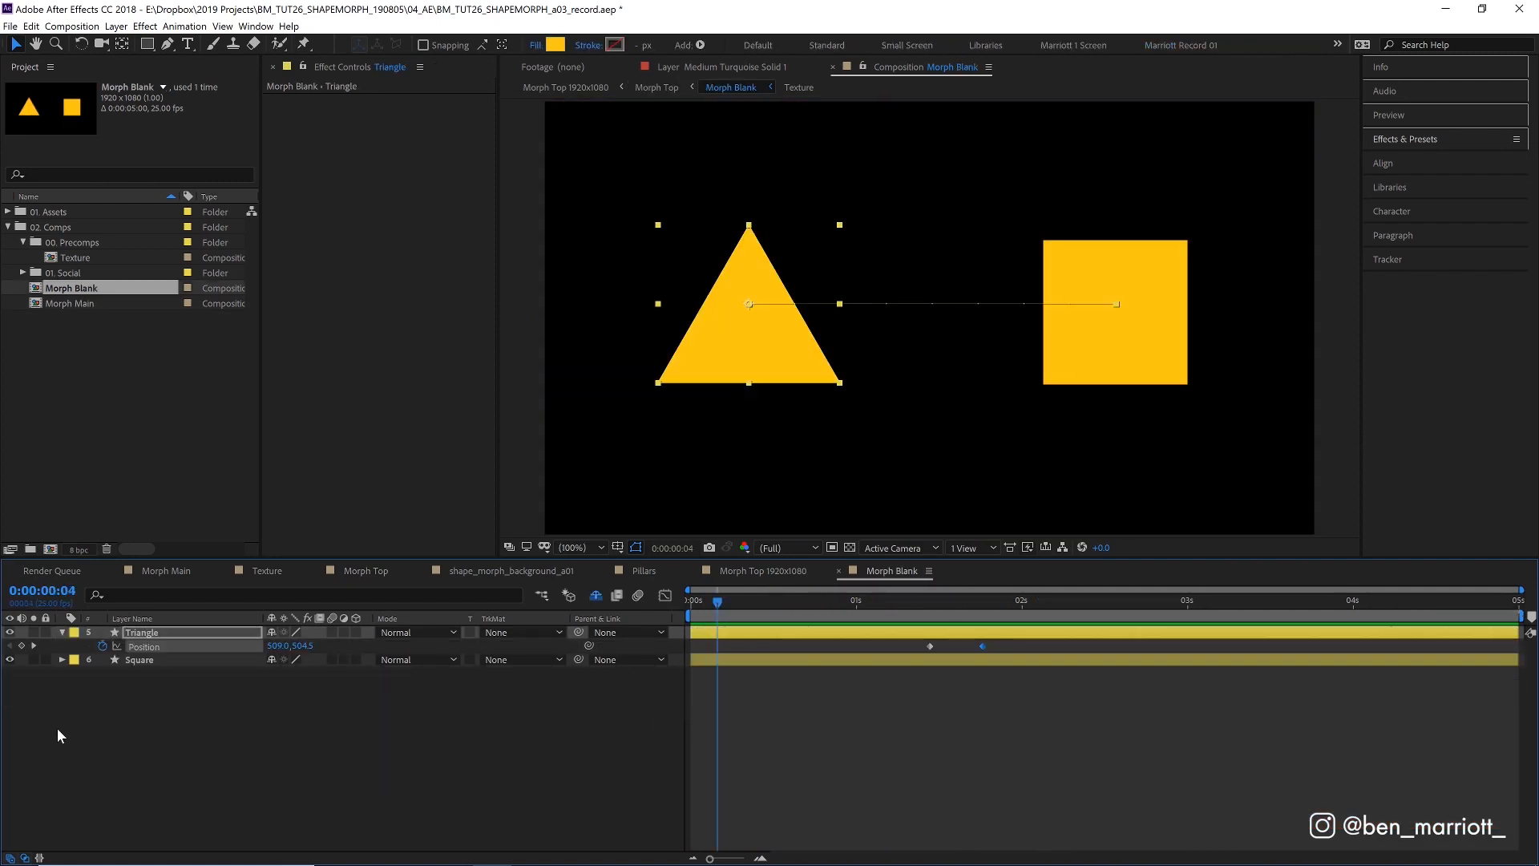
Add Position keyframes at 0:04 and 3:10, nudge the triangle past the square, and hide the Square layer.
{"action": "left_click", "coordinate": [749, 600]}
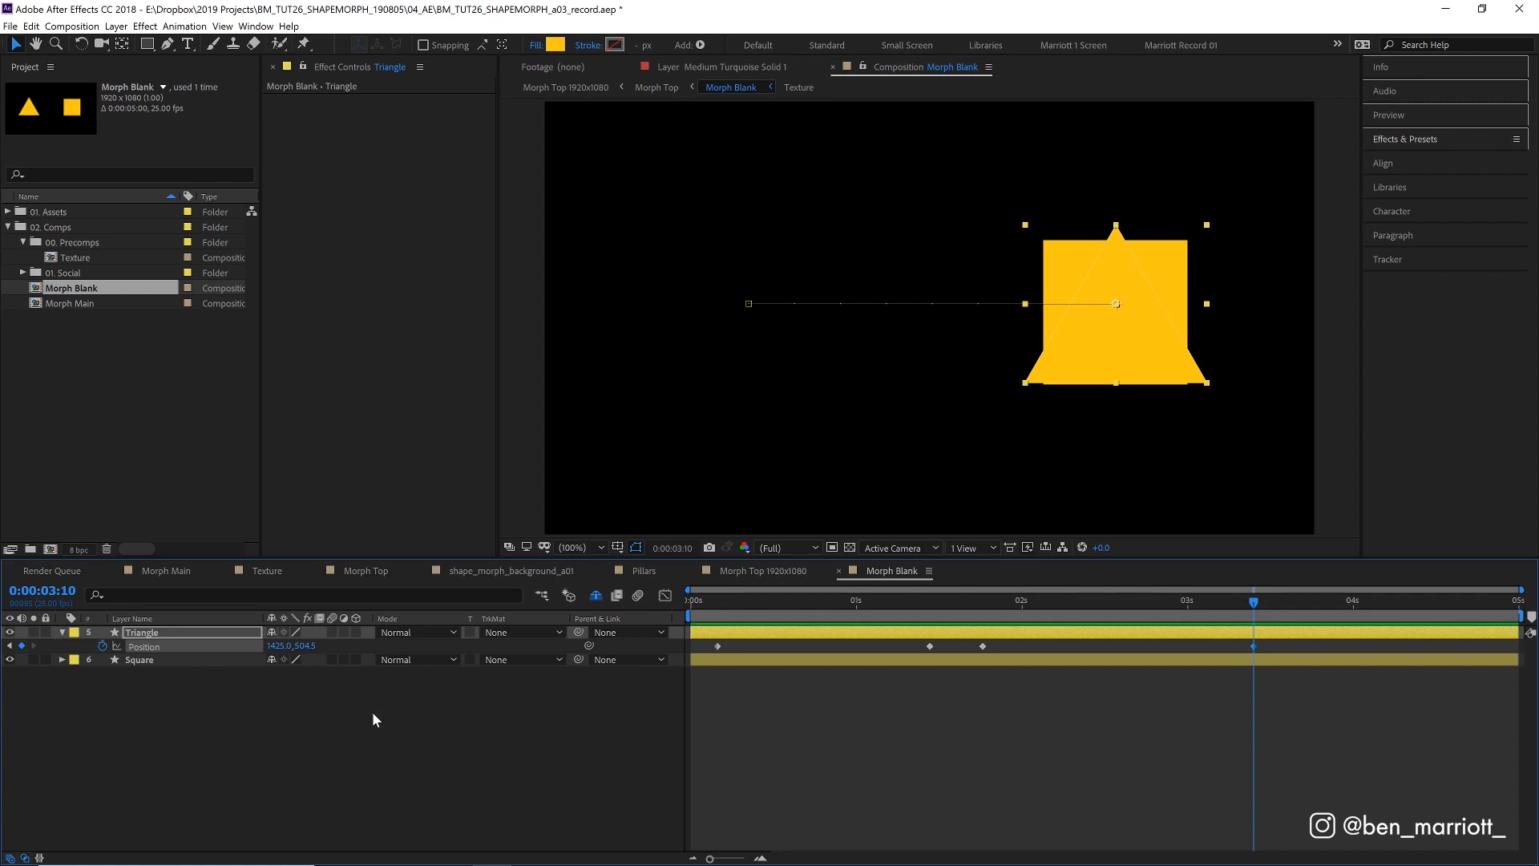
{"action": "mouse_move", "coordinate": [1253, 311]}
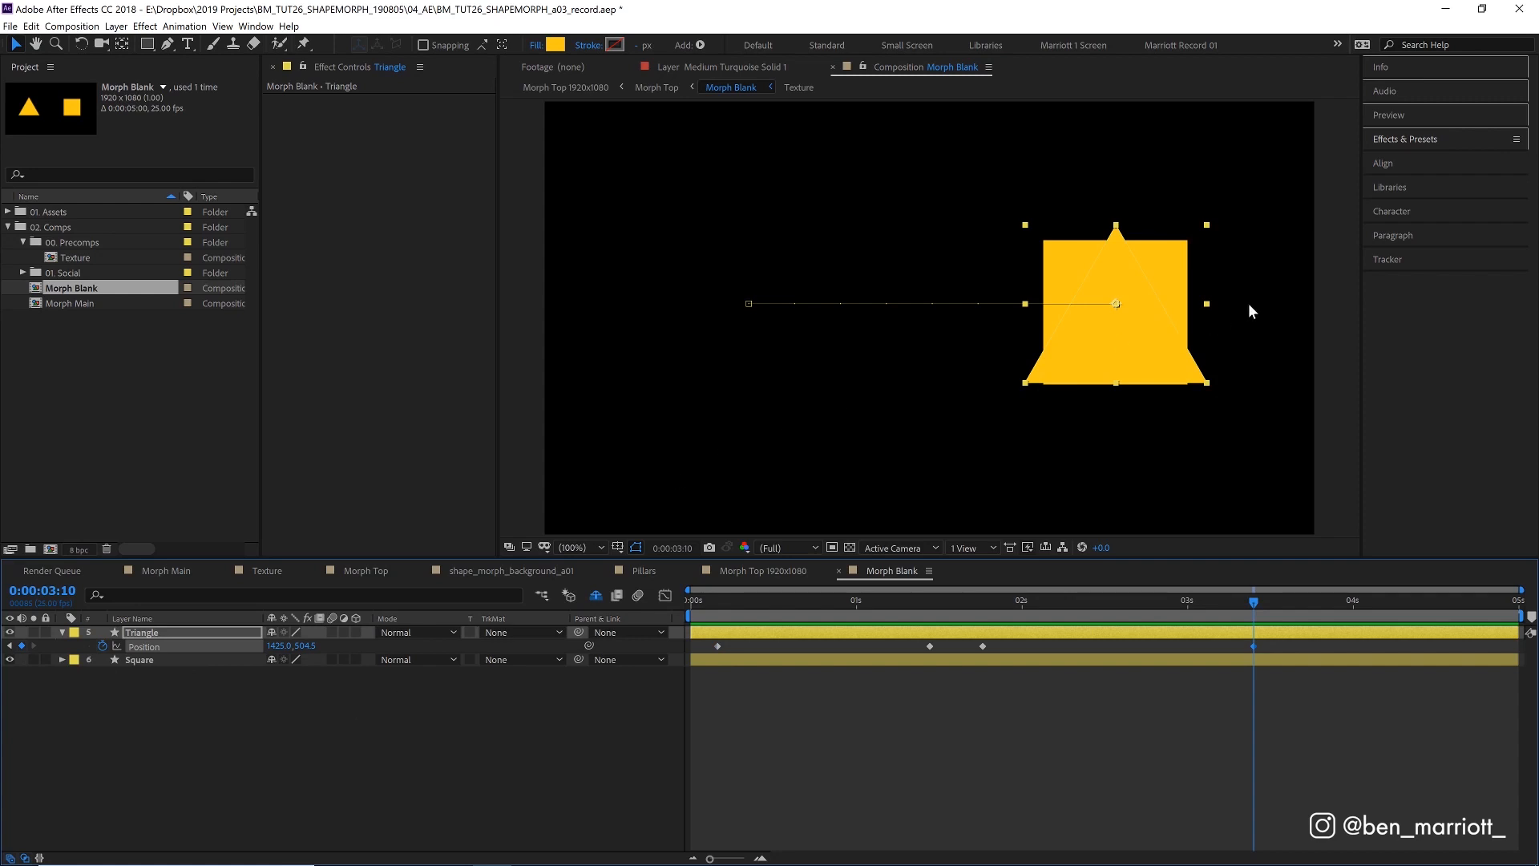
{"action": "mouse_move", "coordinate": [1099, 316]}
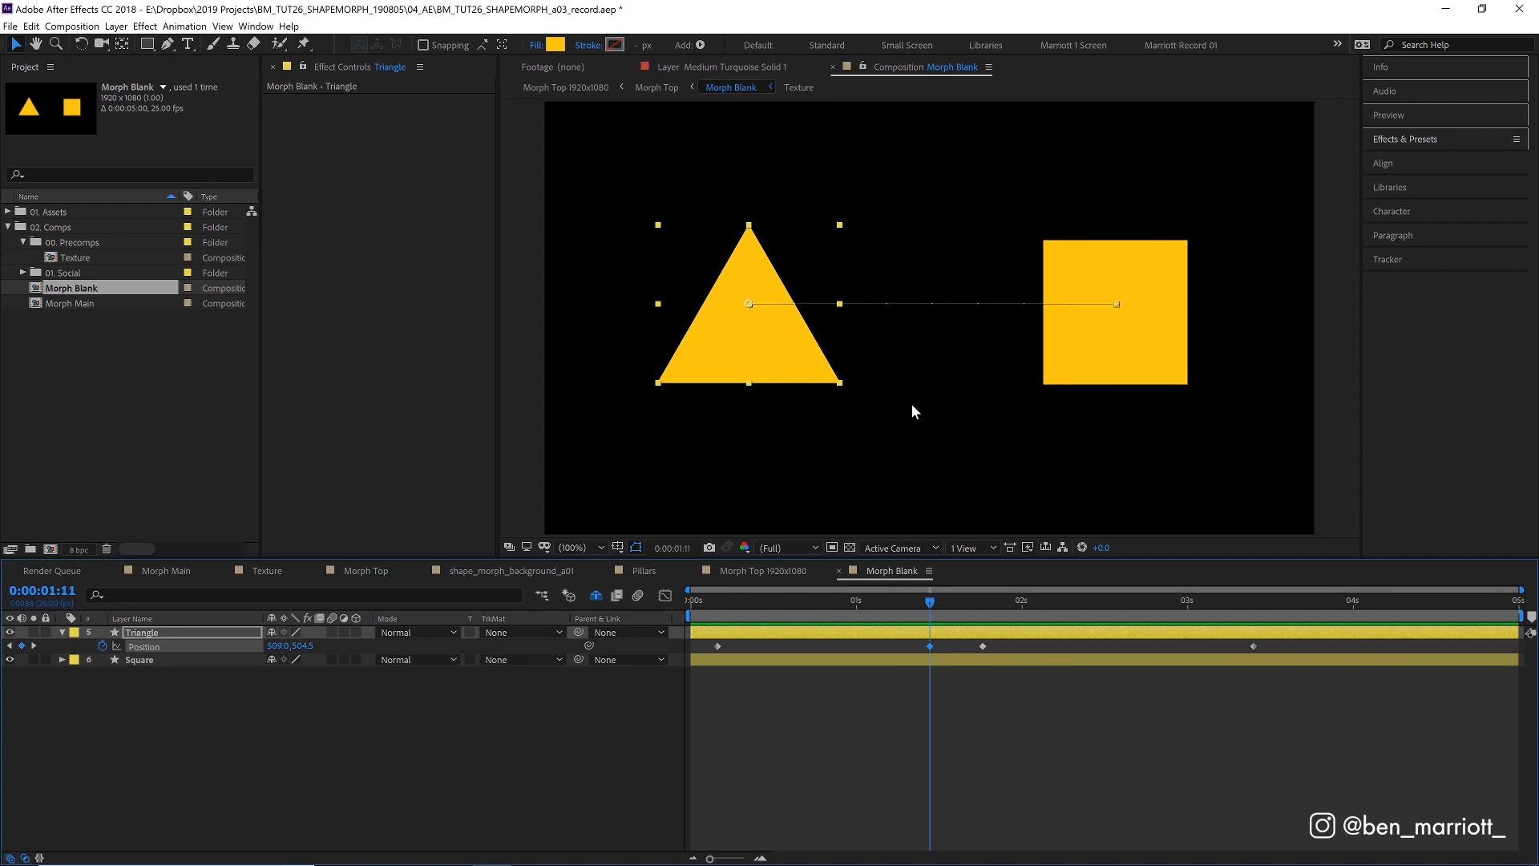
{"action": "key", "text": "shift+left"}
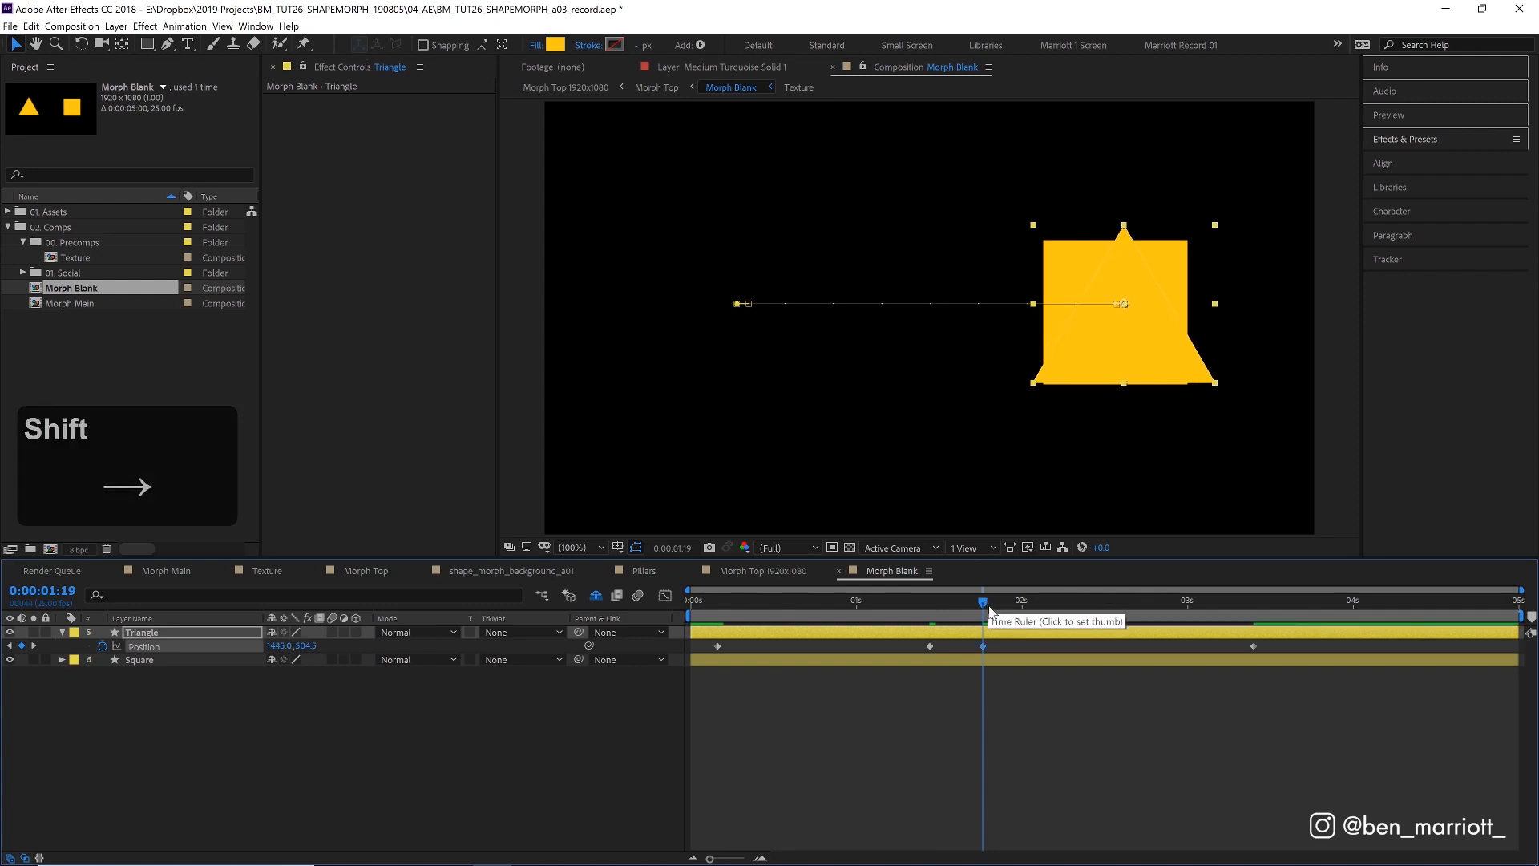
{"action": "left_click", "coordinate": [141, 659]}
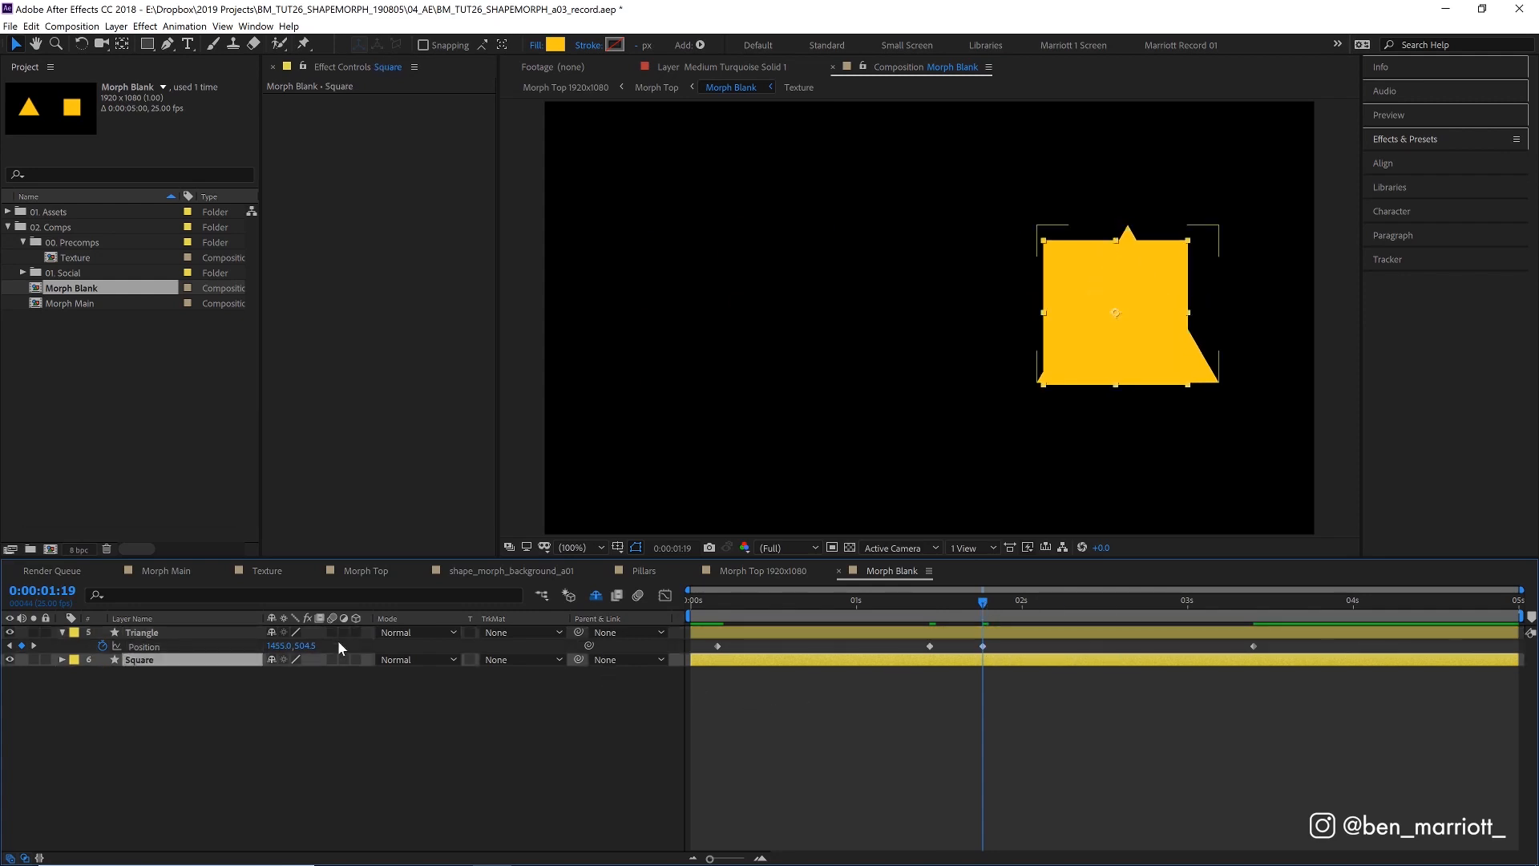
{"action": "key", "text": "space"}
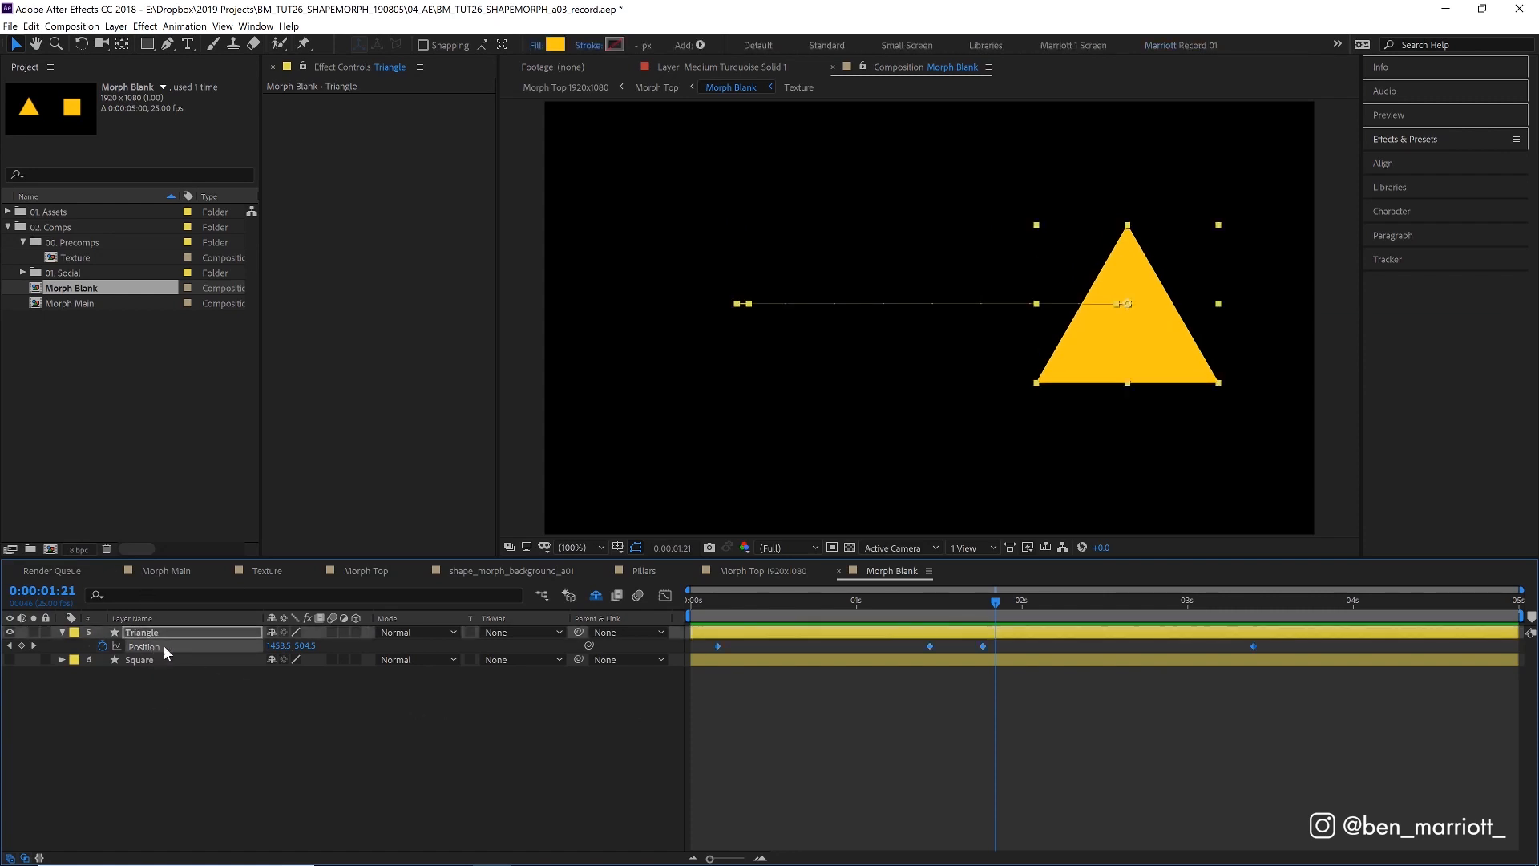
Separate Position into X and Y dimensions and remove the Y Position keyframes.
{"action": "right_click", "coordinate": [145, 646]}
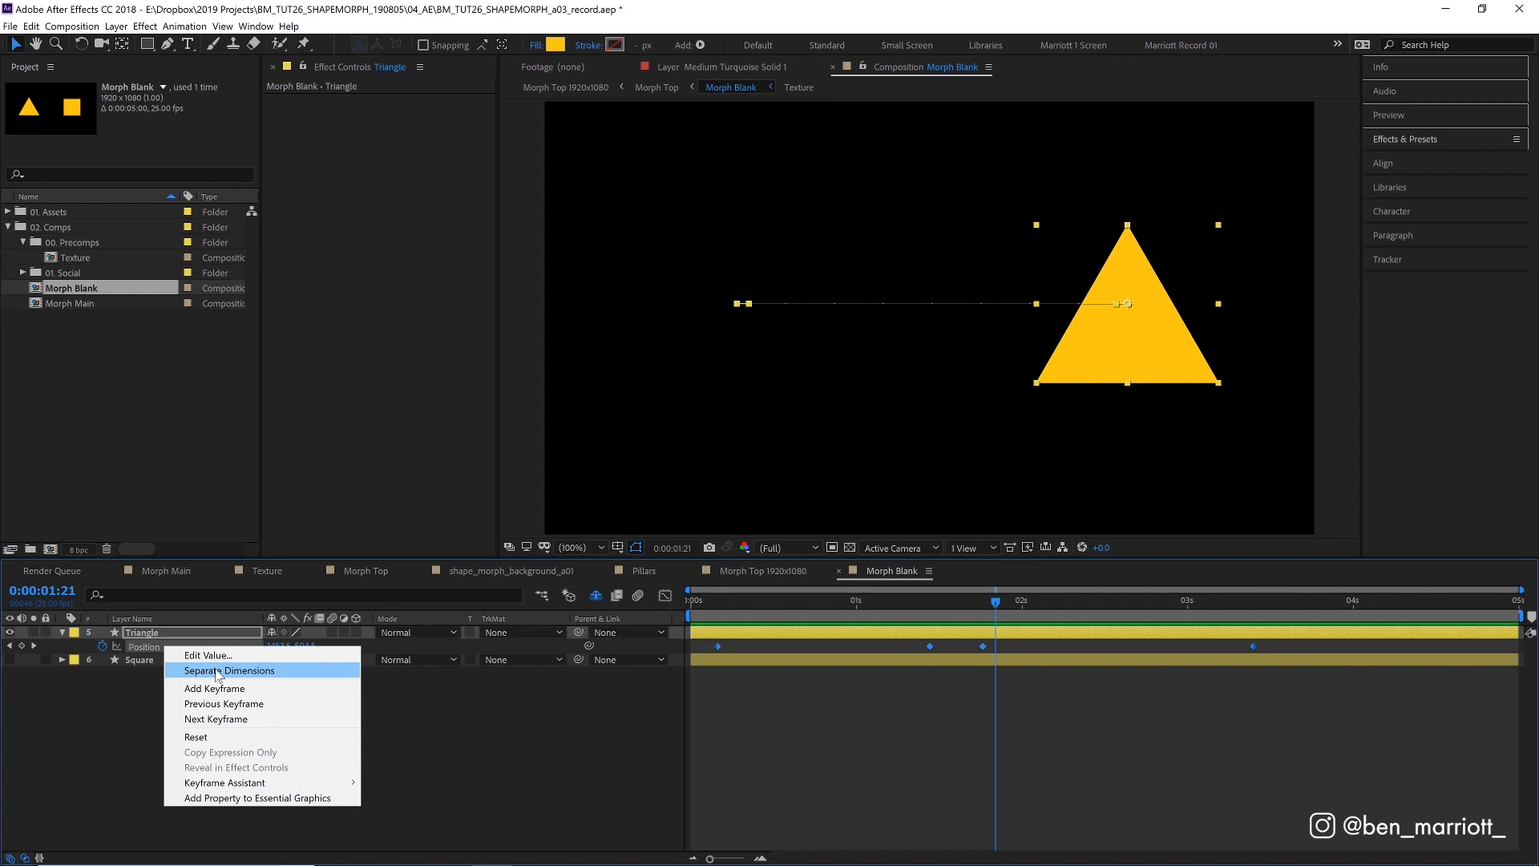
{"action": "left_click", "coordinate": [229, 670]}
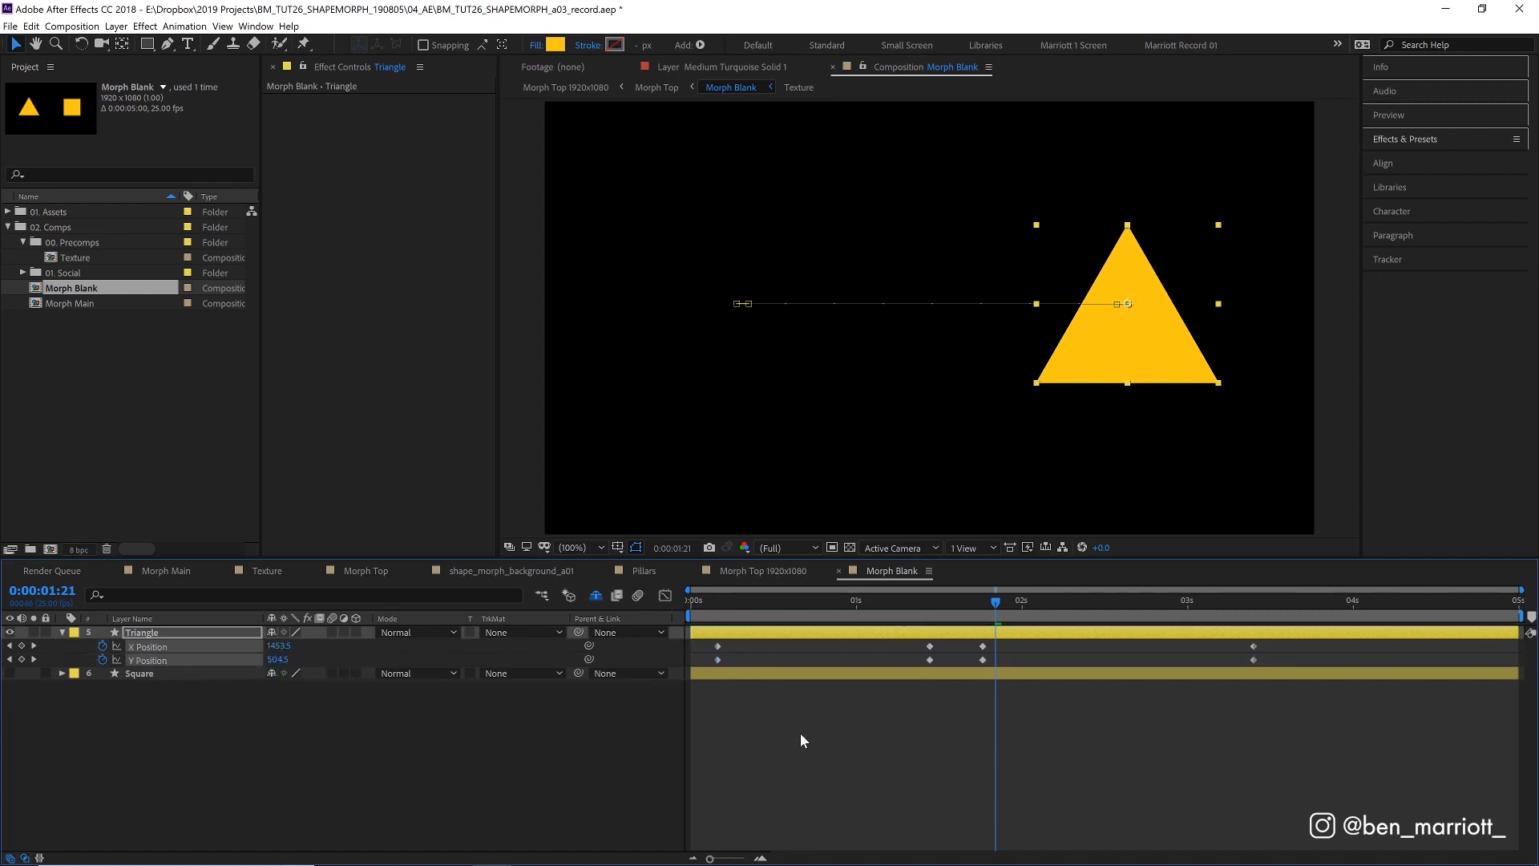
{"action": "mouse_move", "coordinate": [862, 730]}
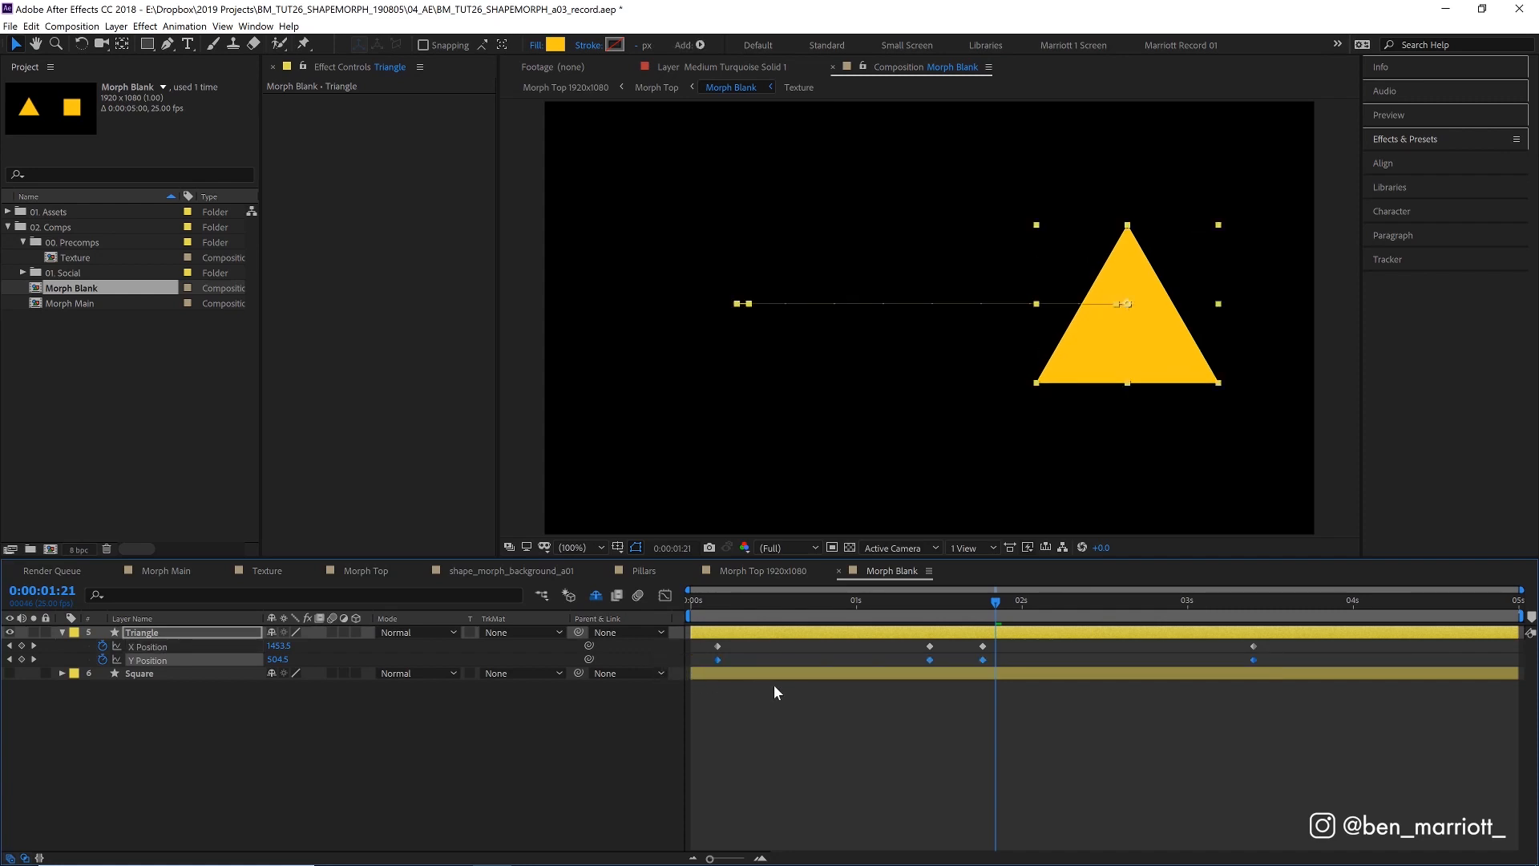
{"action": "left_click", "coordinate": [147, 646]}
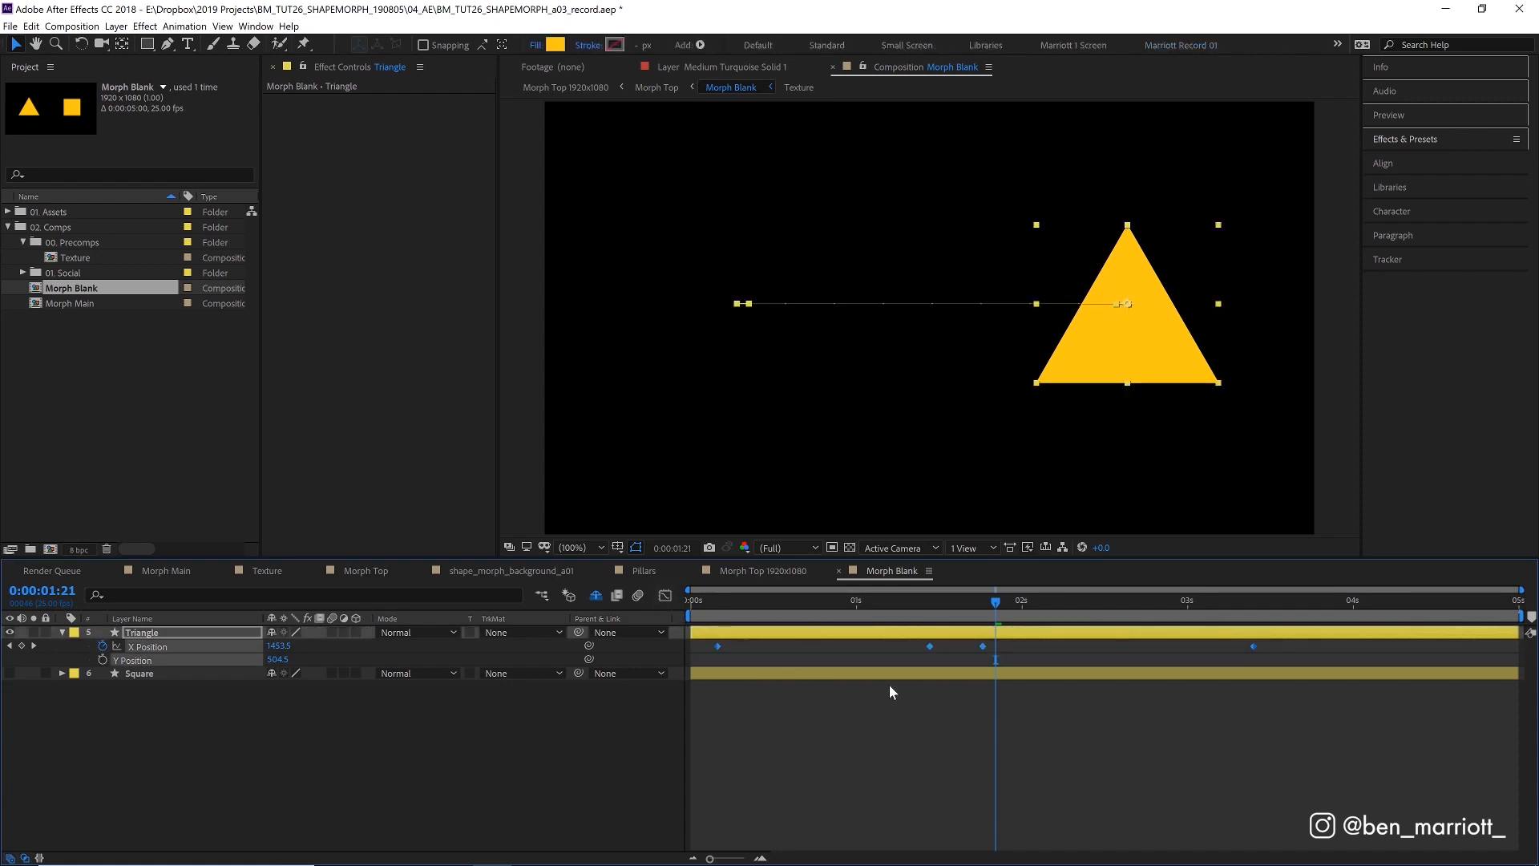
Easy Ease all X Position keyframes in the Graph Editor and preview the smoothed slide.
{"action": "left_click", "coordinate": [664, 619]}
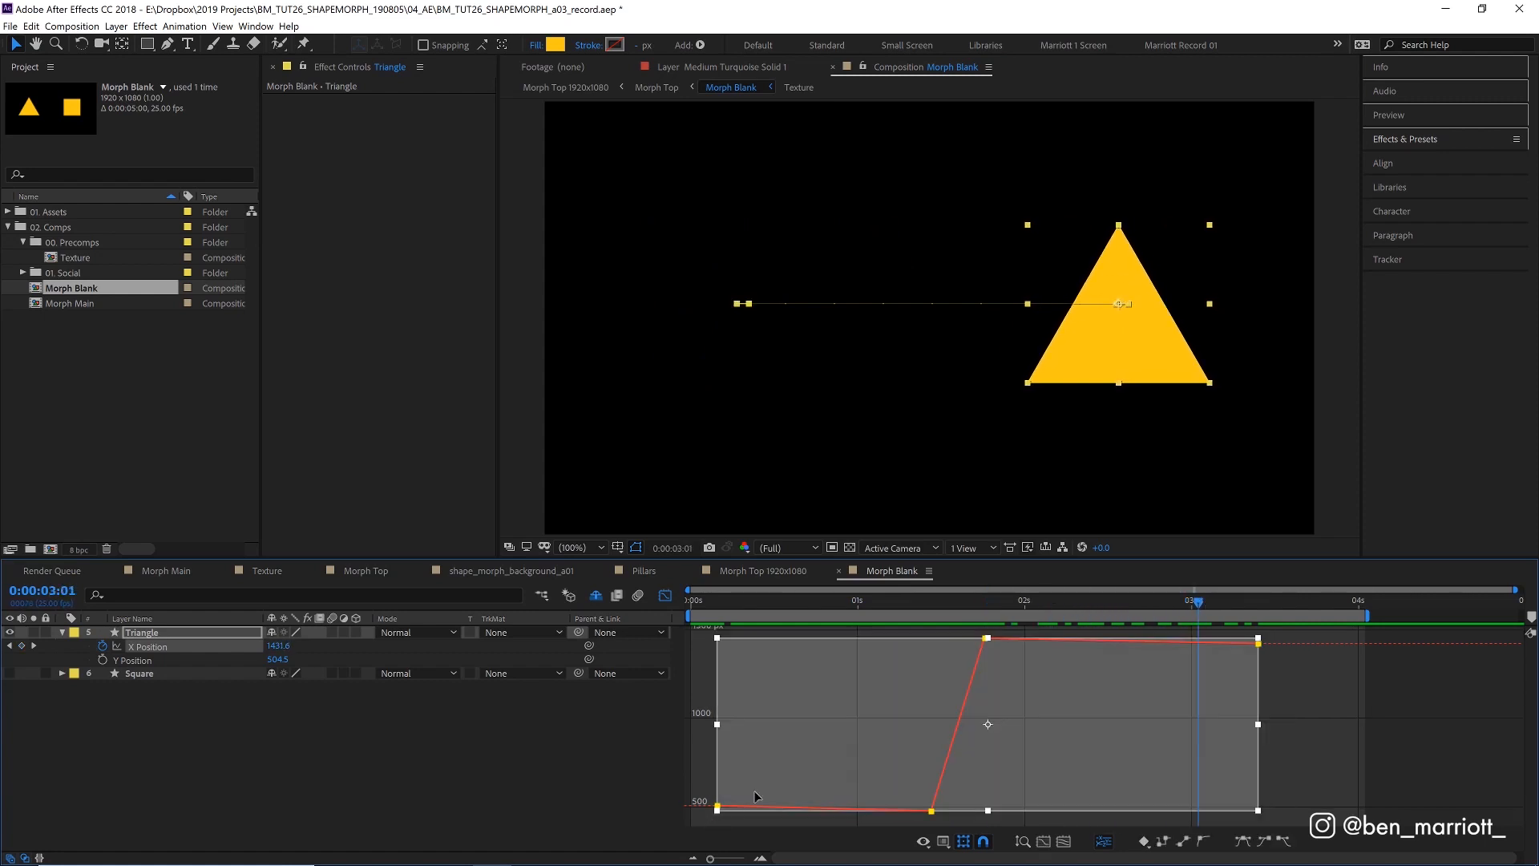
{"action": "left_click", "coordinate": [1265, 842]}
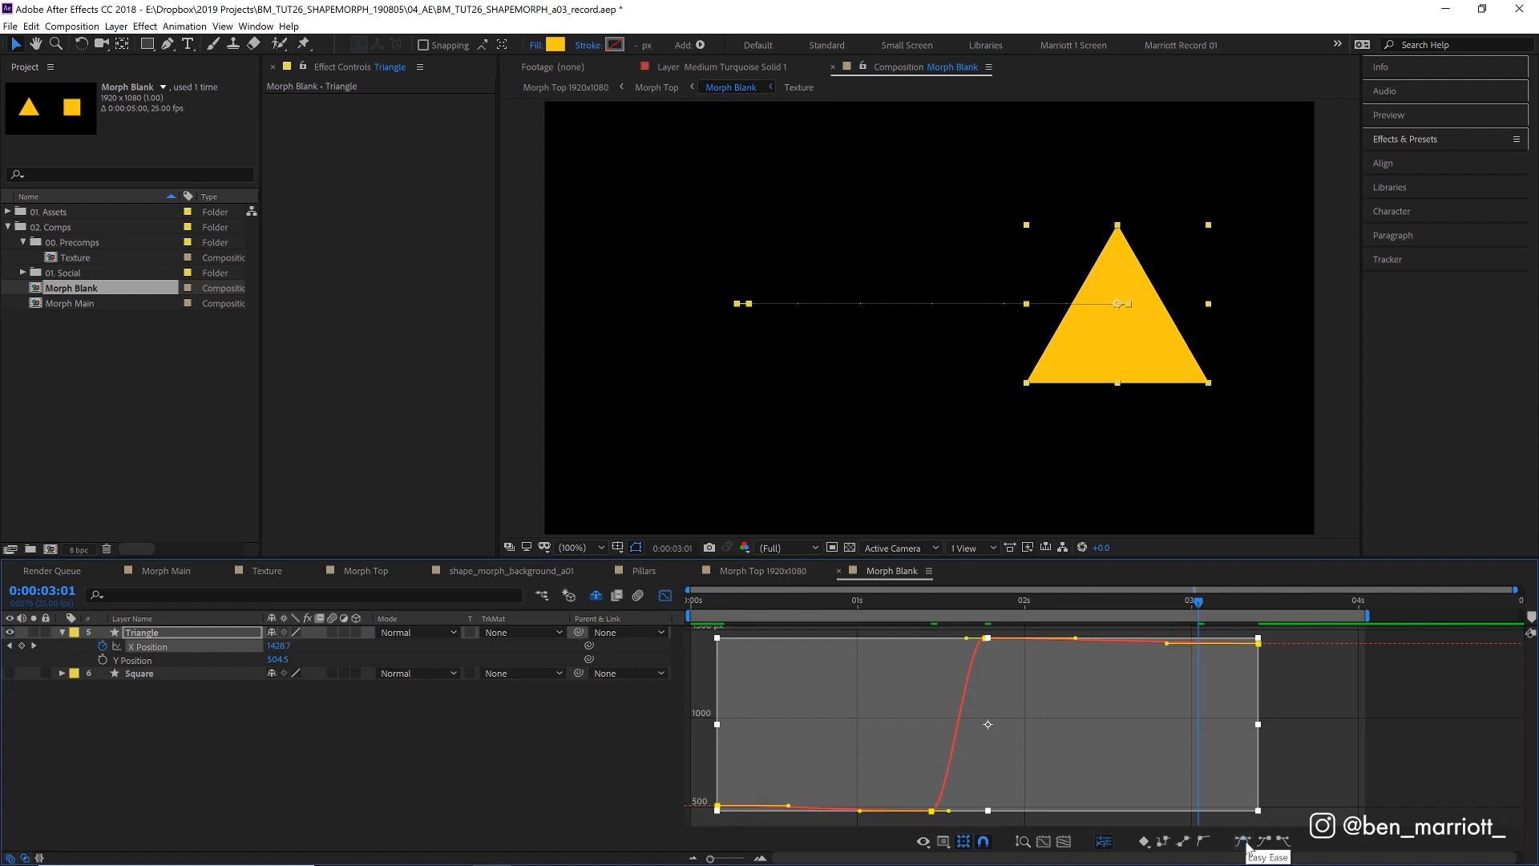
{"action": "key", "text": "space"}
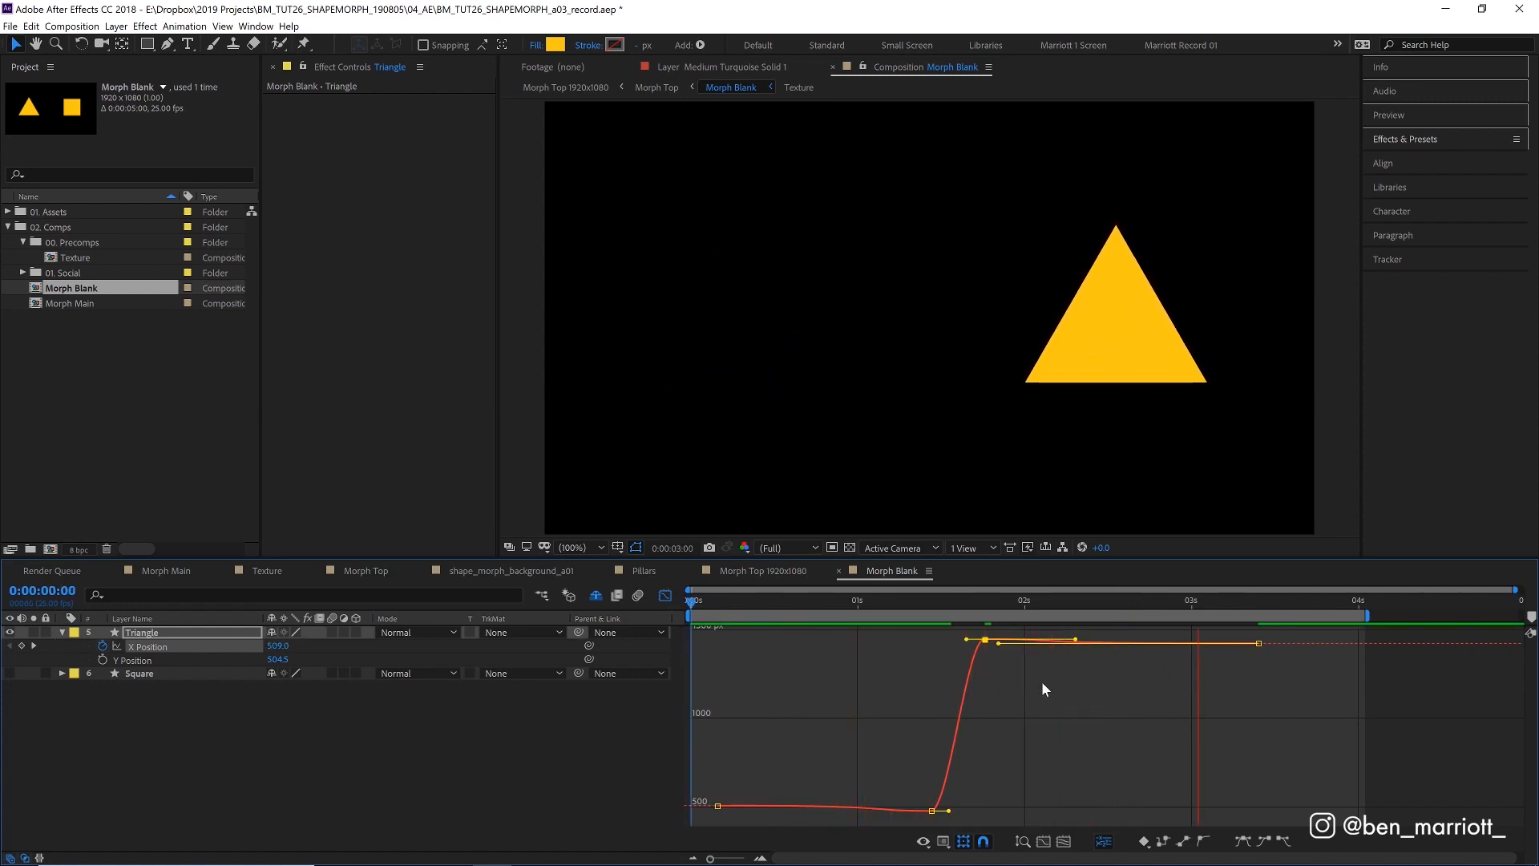
Drag the 1:19 handles so the X curve overshoots then settles, and preview the slide.
{"action": "left_click", "coordinate": [953, 599]}
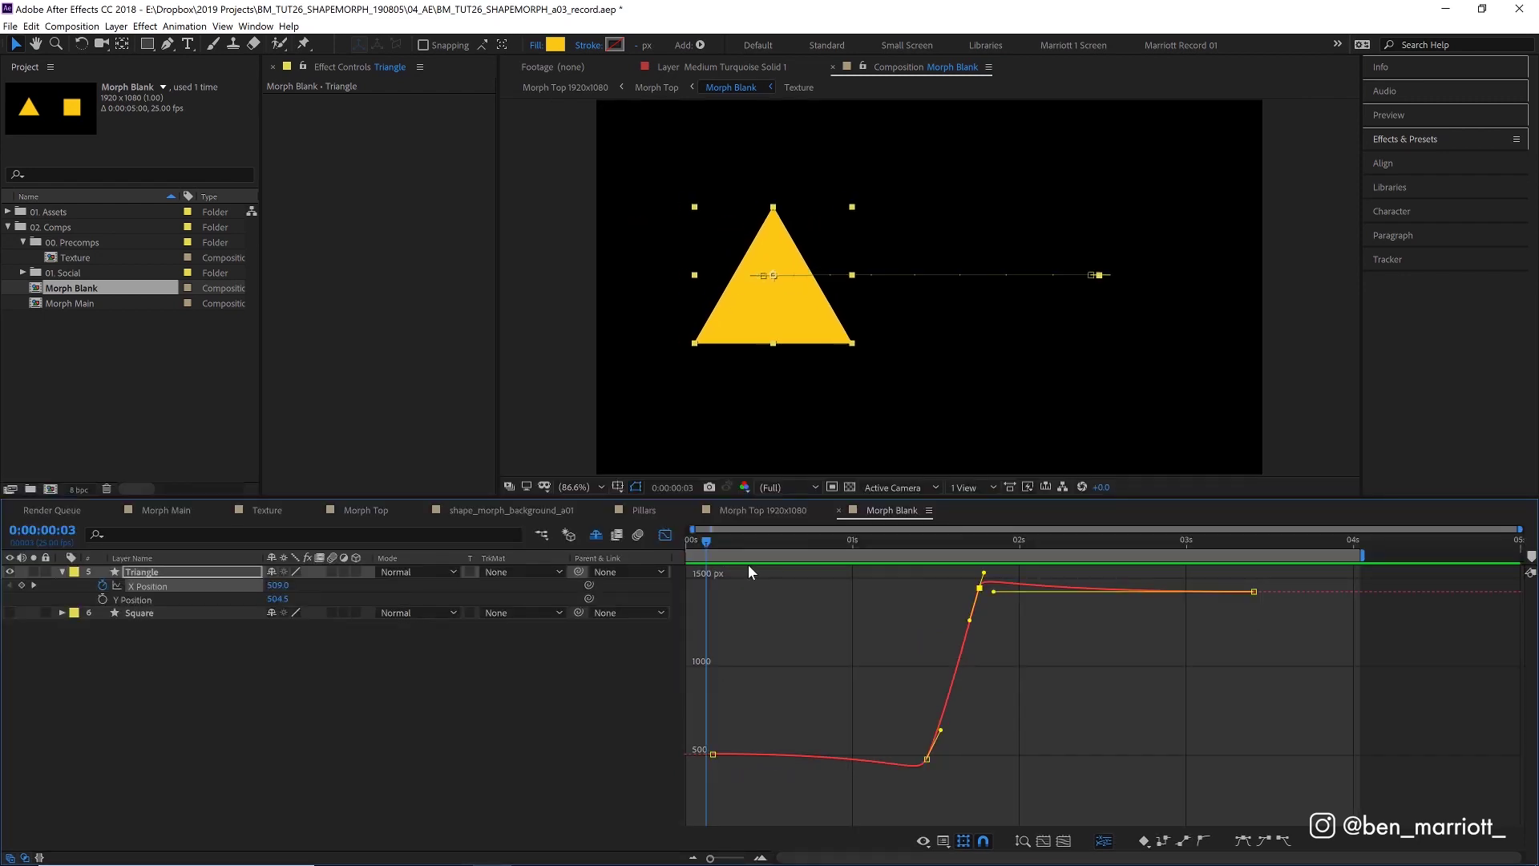
{"action": "left_click", "coordinate": [935, 538]}
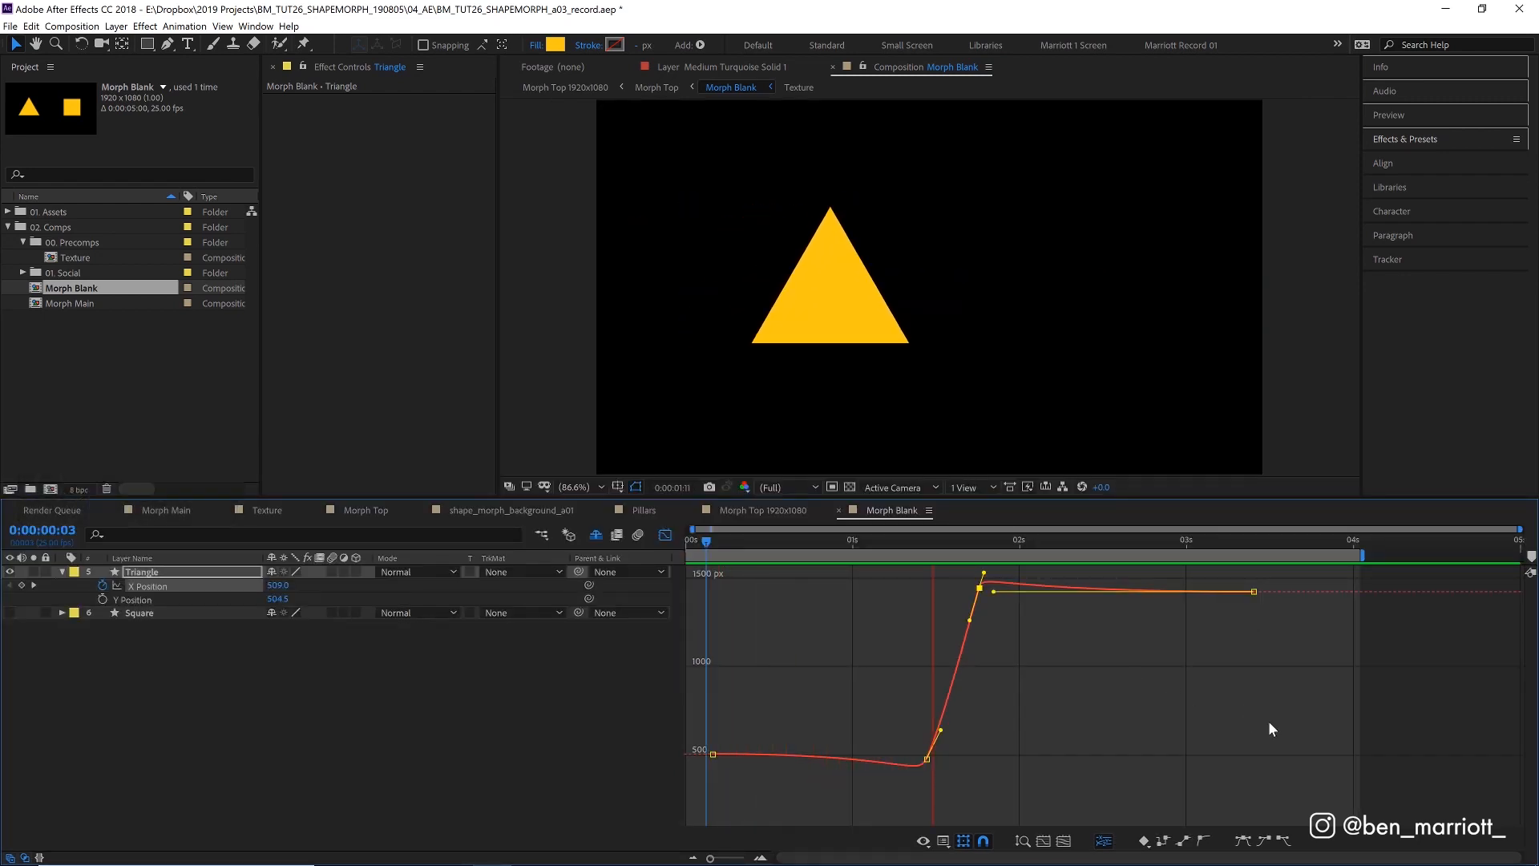
{"action": "left_click", "coordinate": [1247, 539]}
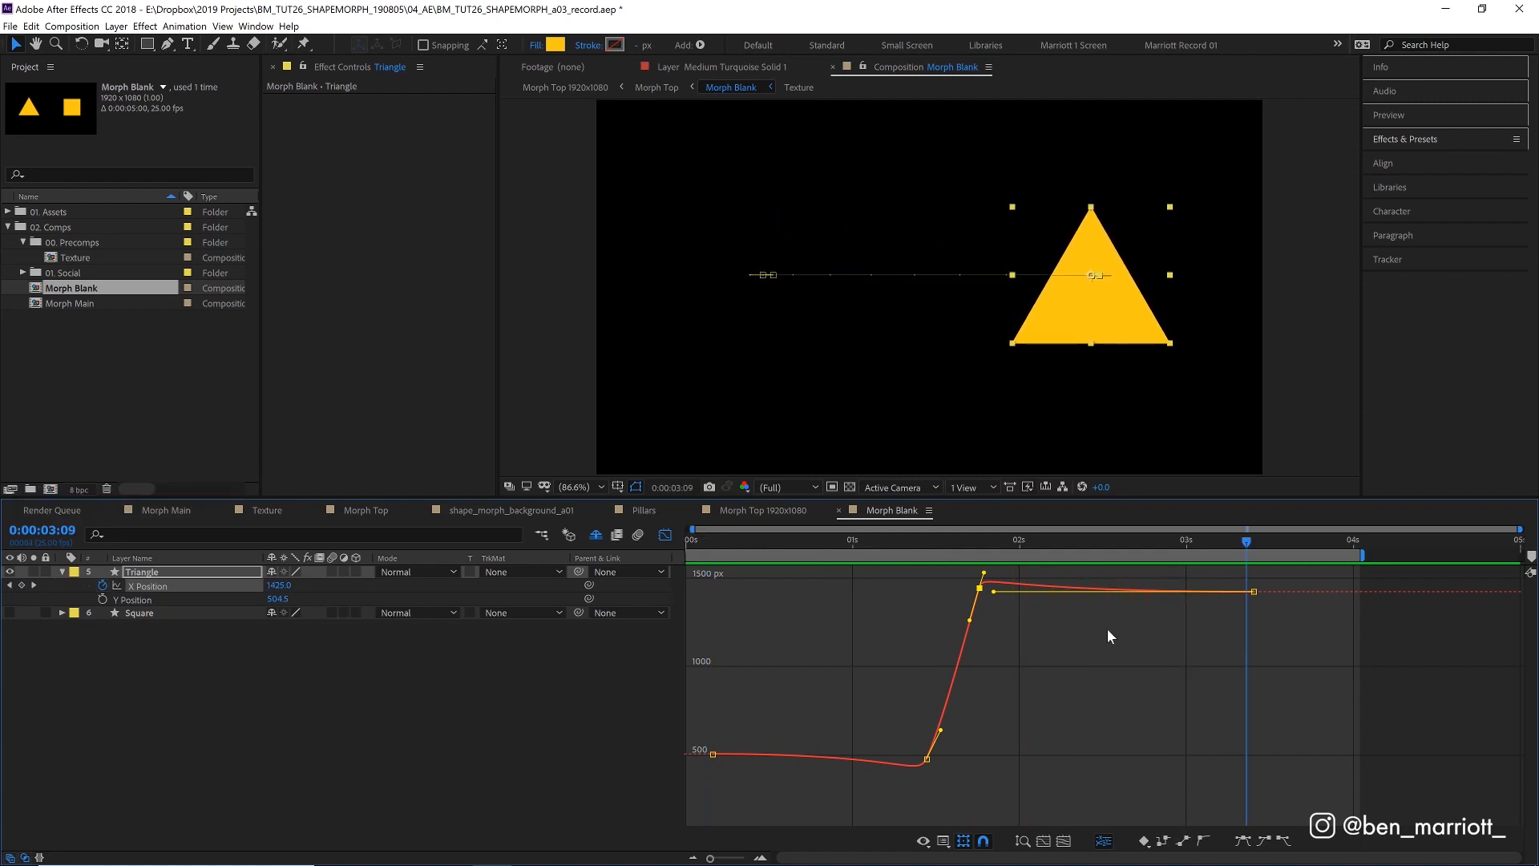
{"action": "mouse_move", "coordinate": [1055, 627]}
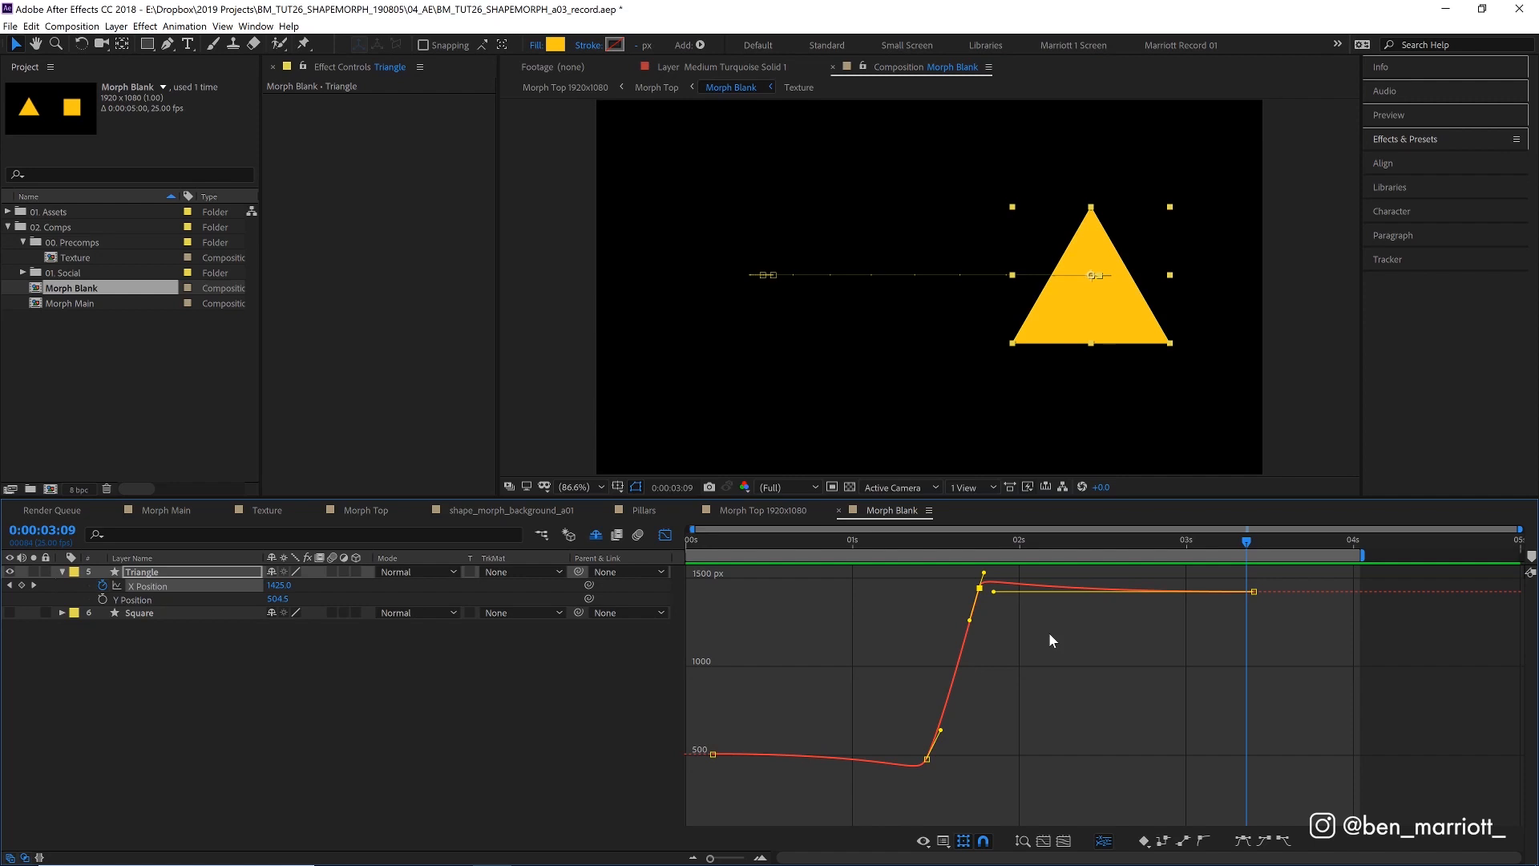
{"action": "mouse_move", "coordinate": [1057, 675]}
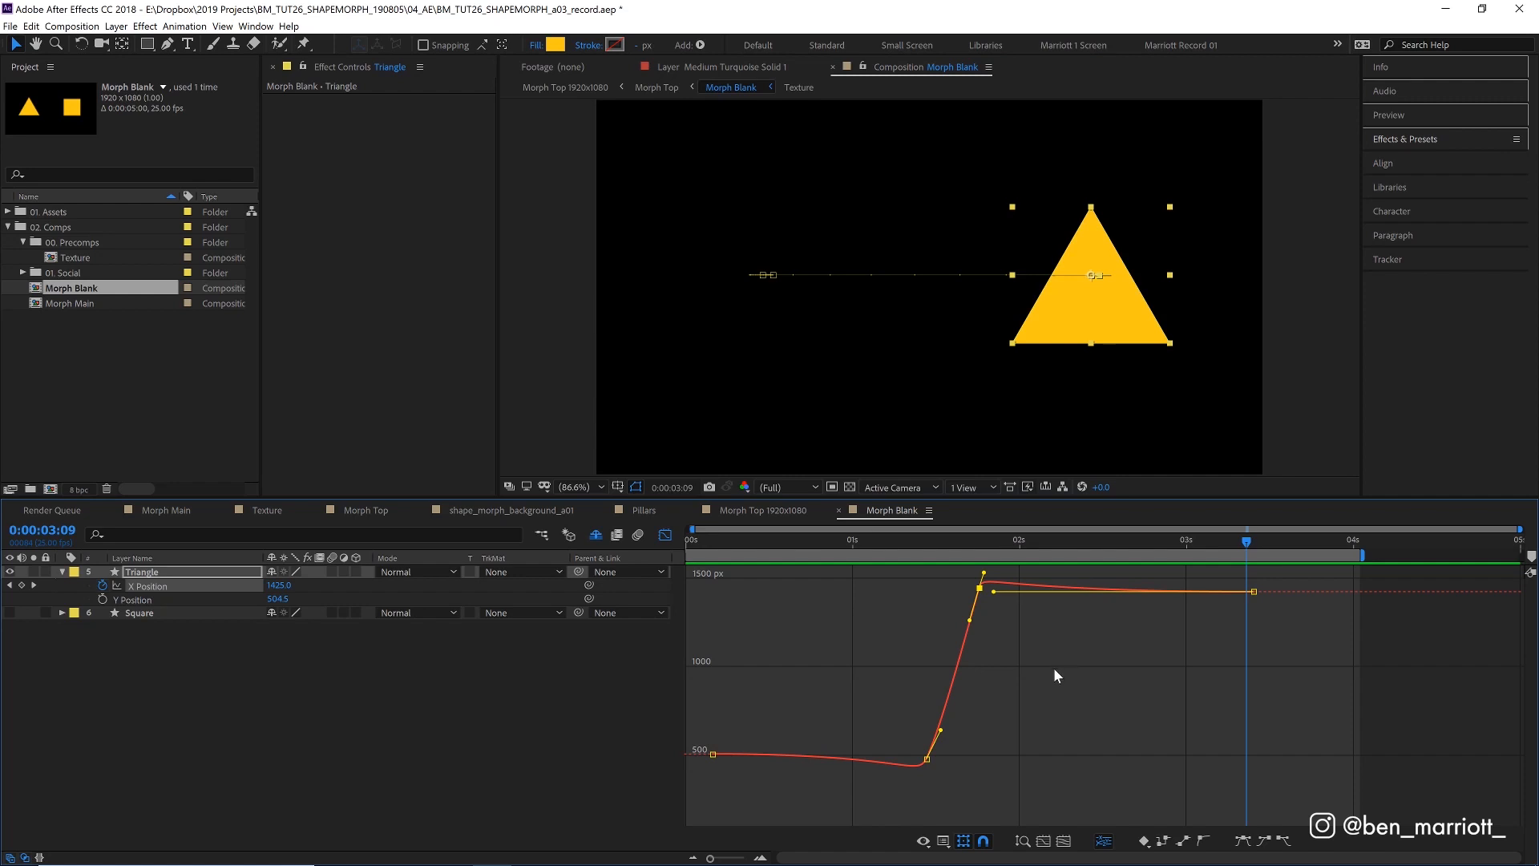
{"action": "mouse_move", "coordinate": [1080, 711]}
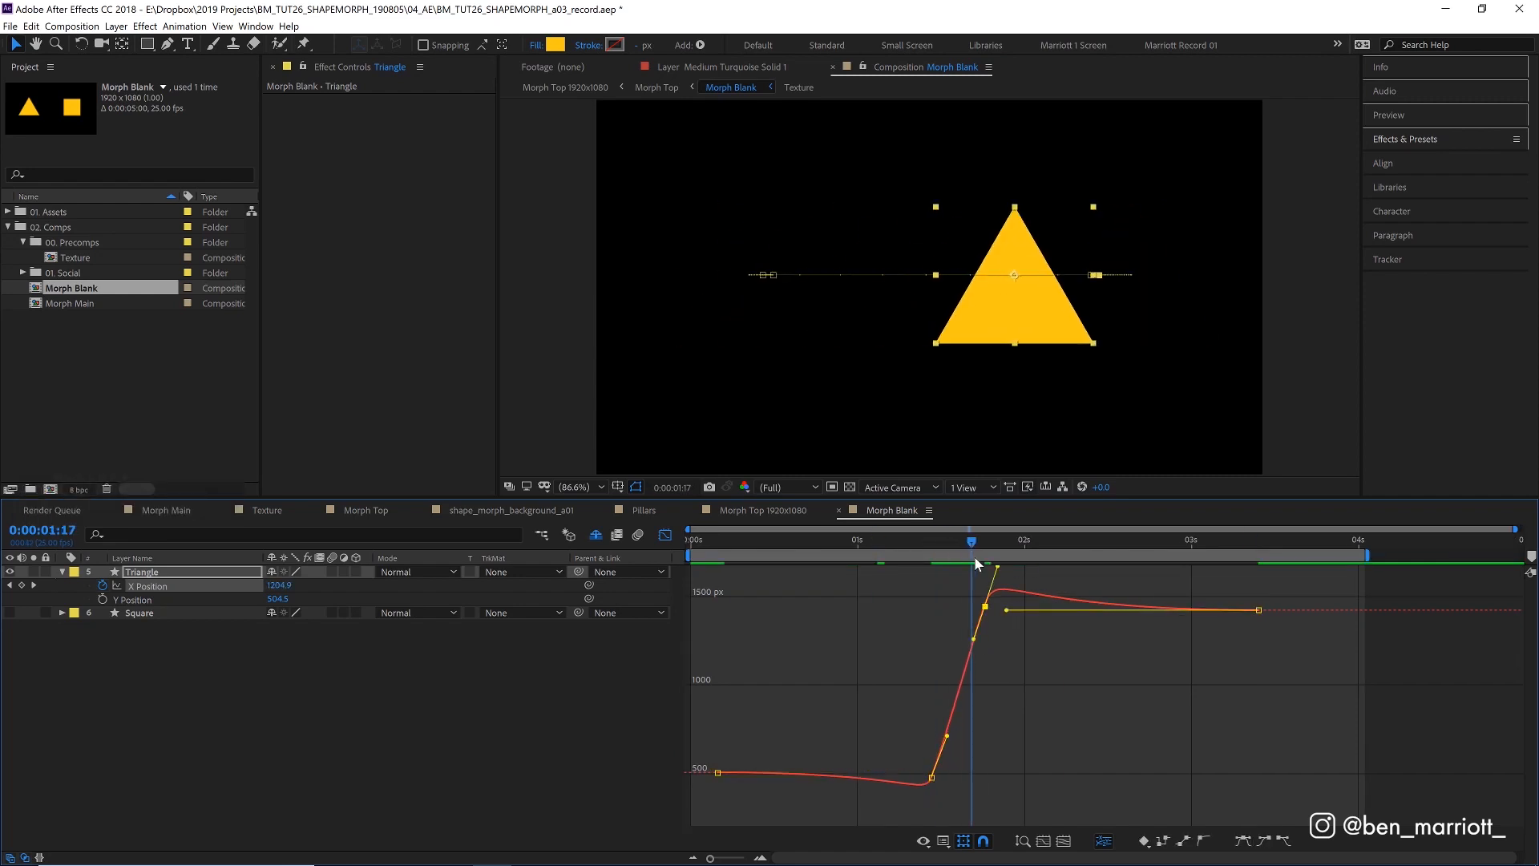
{"action": "key", "text": "space"}
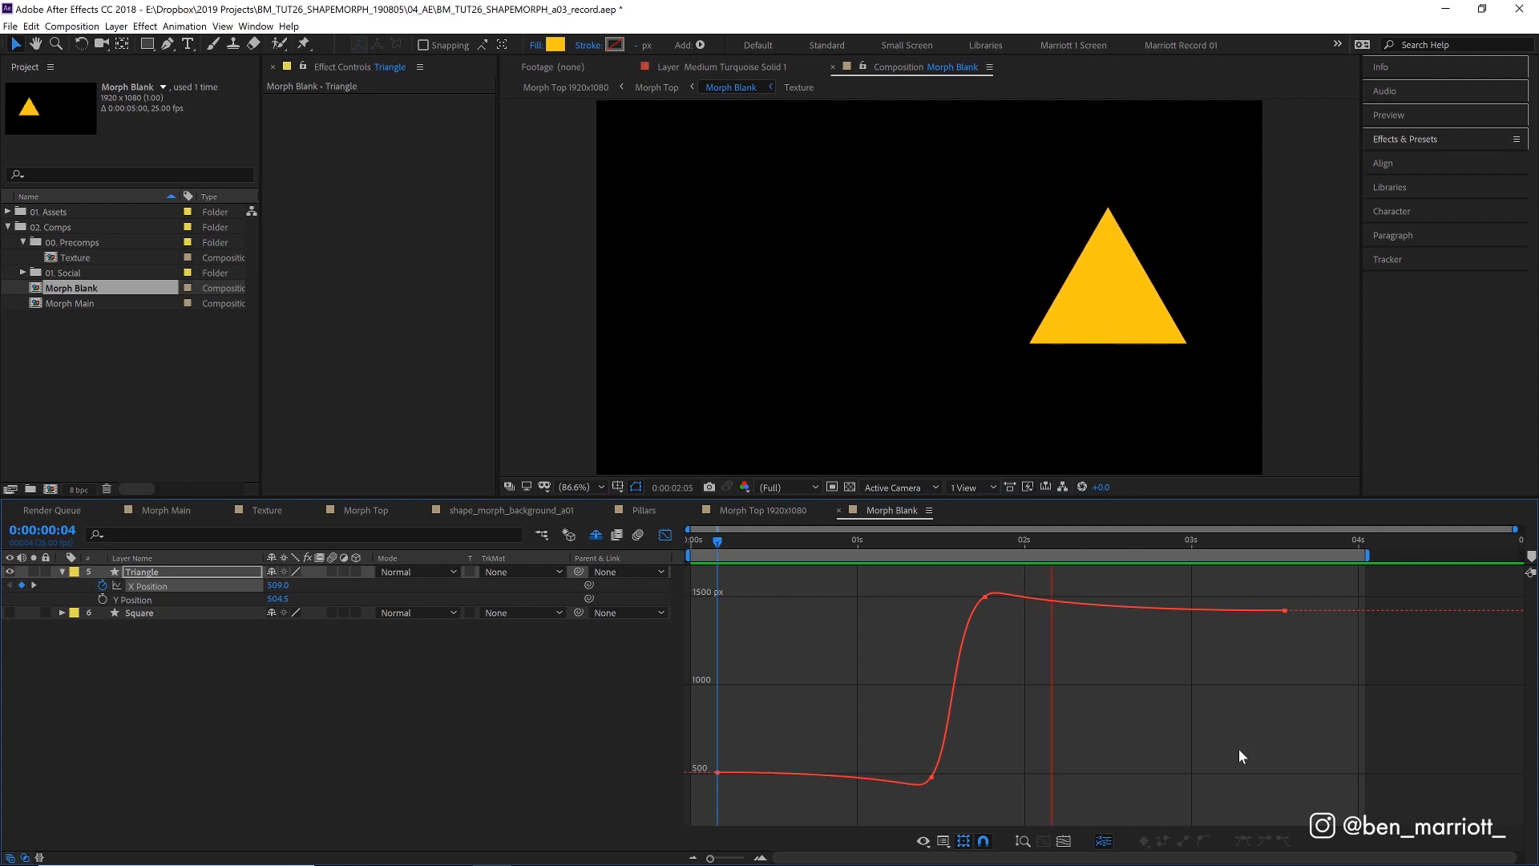
Keyframe Rotation at each of the four X Position keyframe times so it spins with the slide.
{"action": "left_click", "coordinate": [1103, 842]}
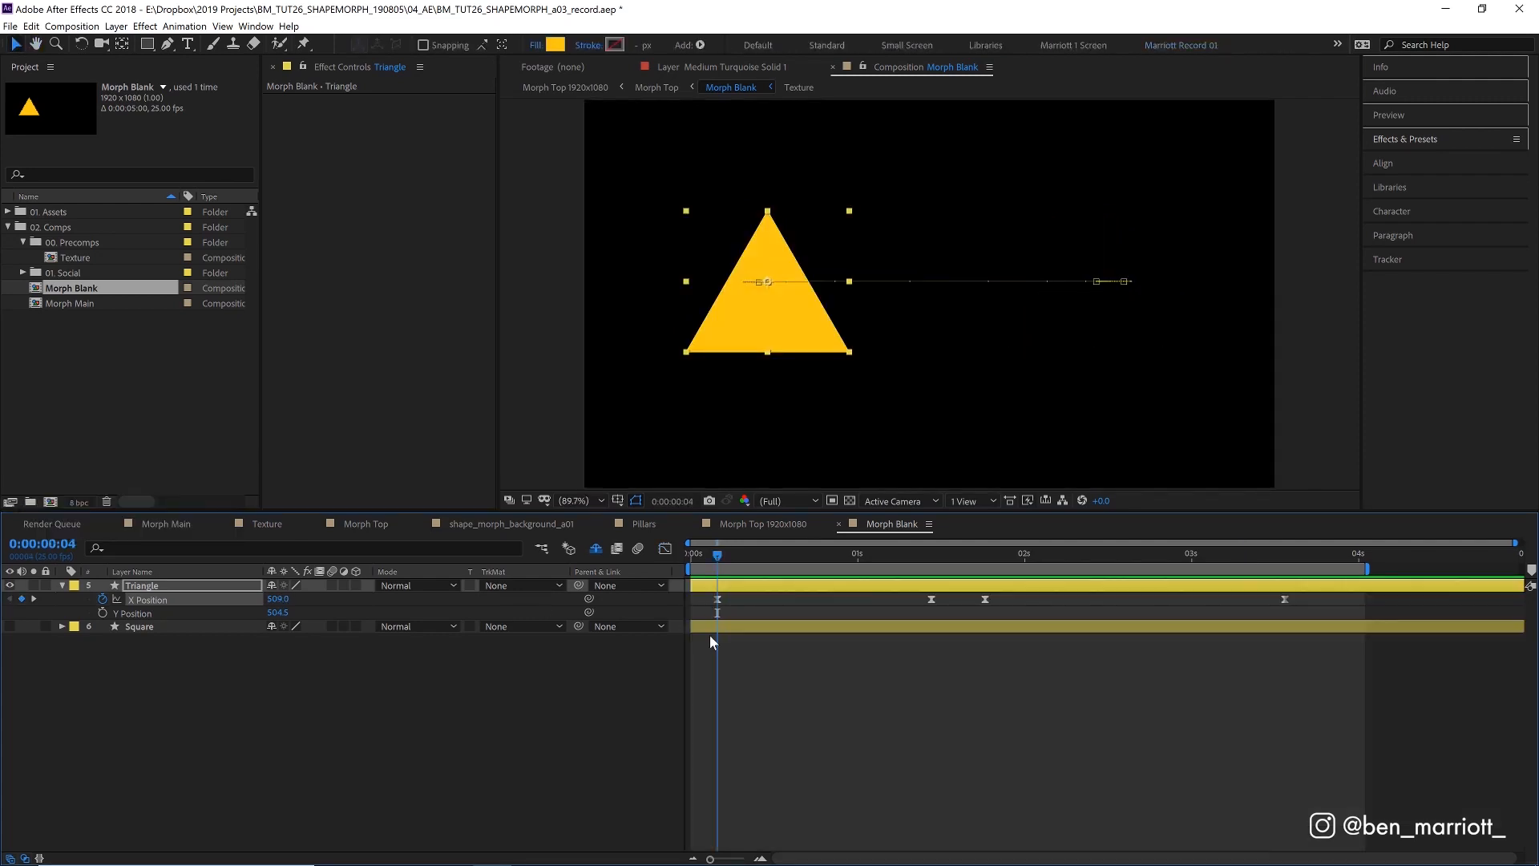
{"action": "mouse_move", "coordinate": [884, 671]}
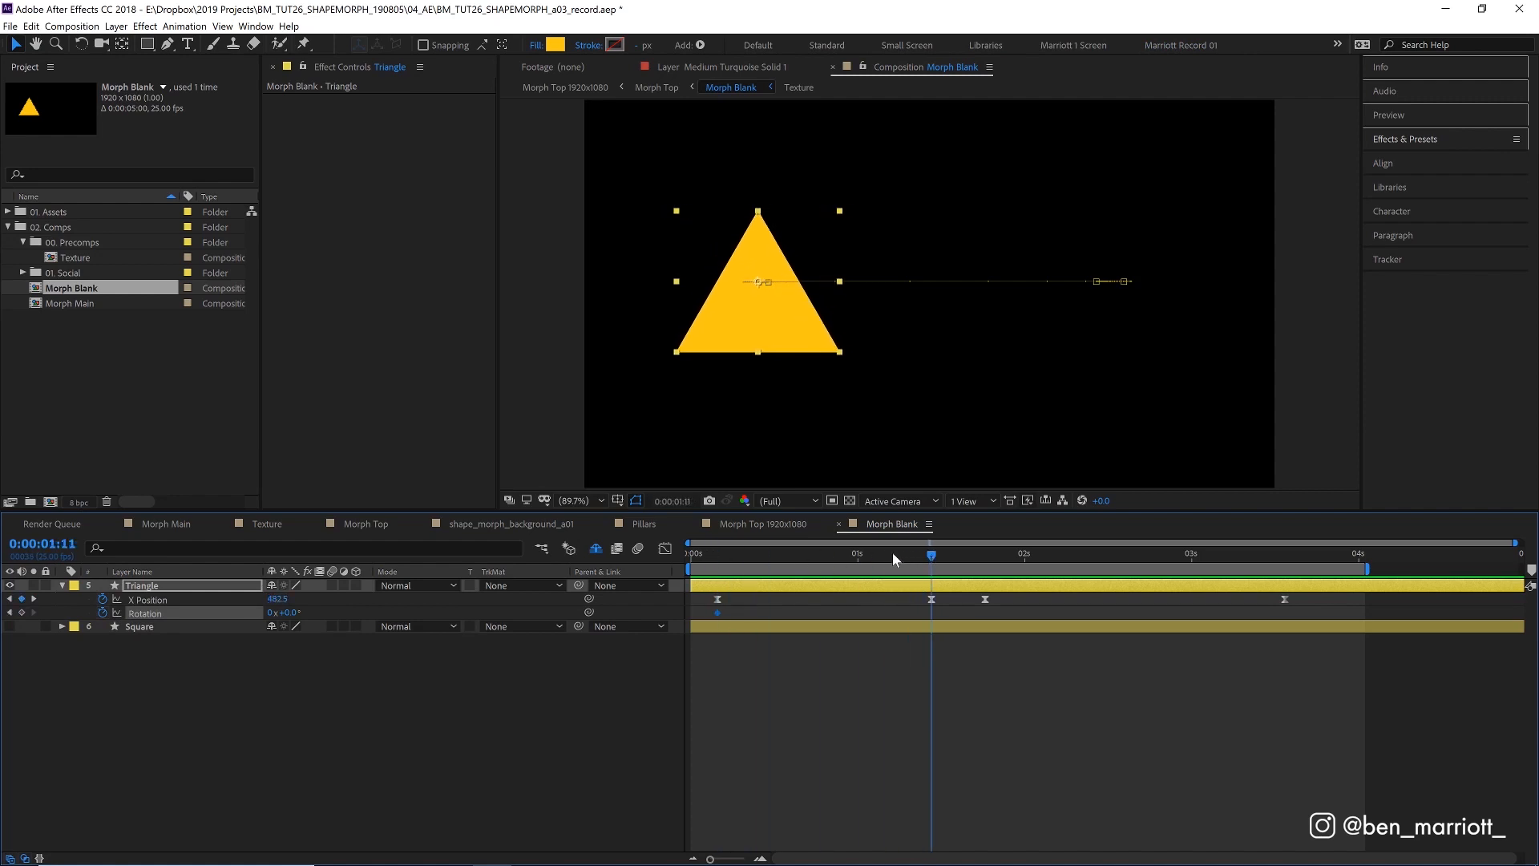
{"action": "left_click", "coordinate": [1285, 553]}
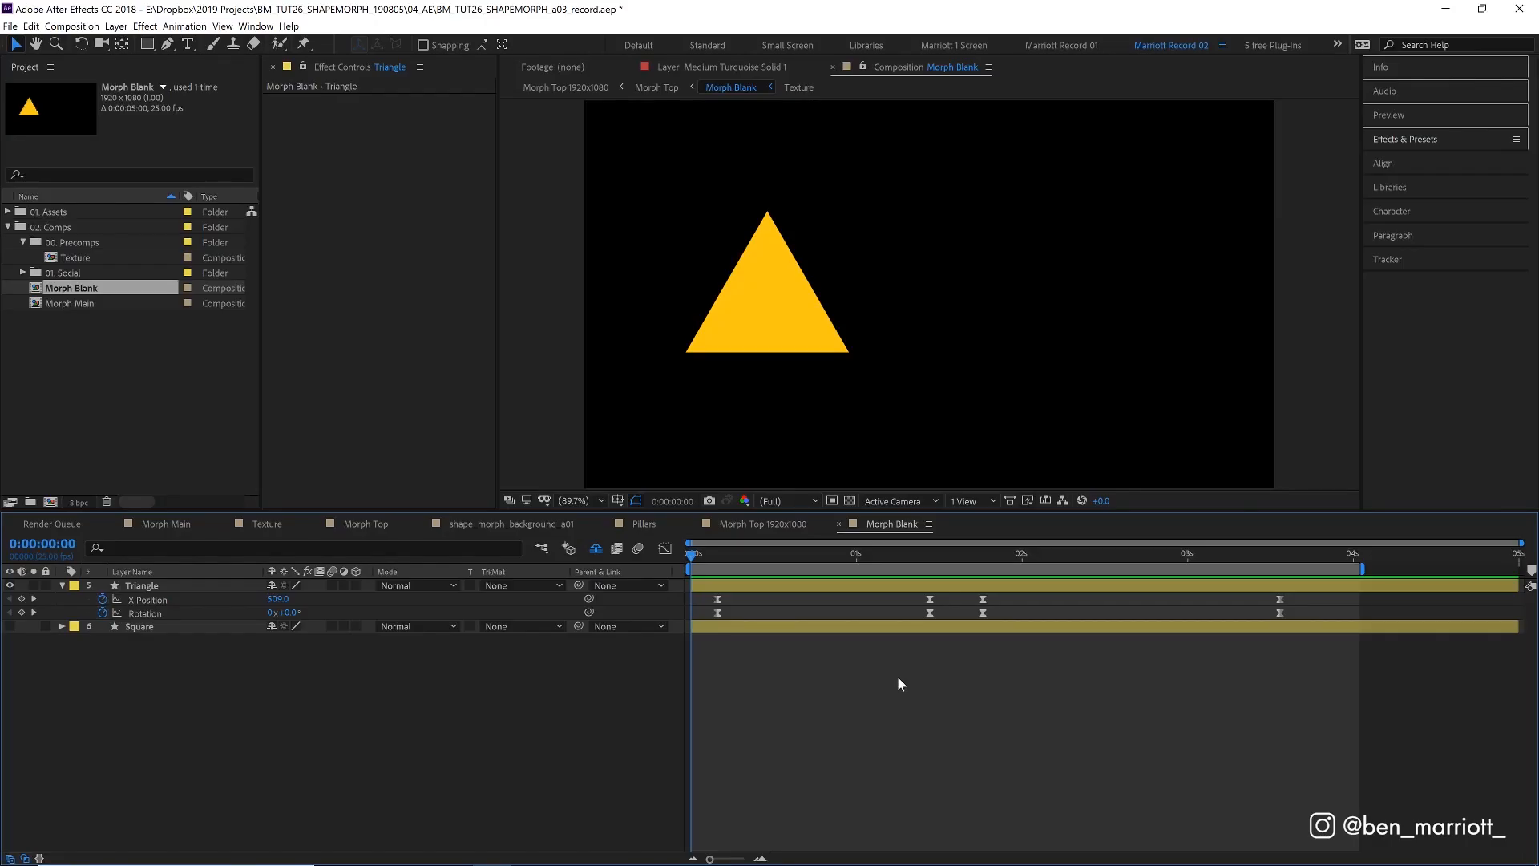
Trim Triangle out and Square in to 1:15, parent Square to Triangle, and preview the swap.
{"action": "left_click", "coordinate": [969, 553]}
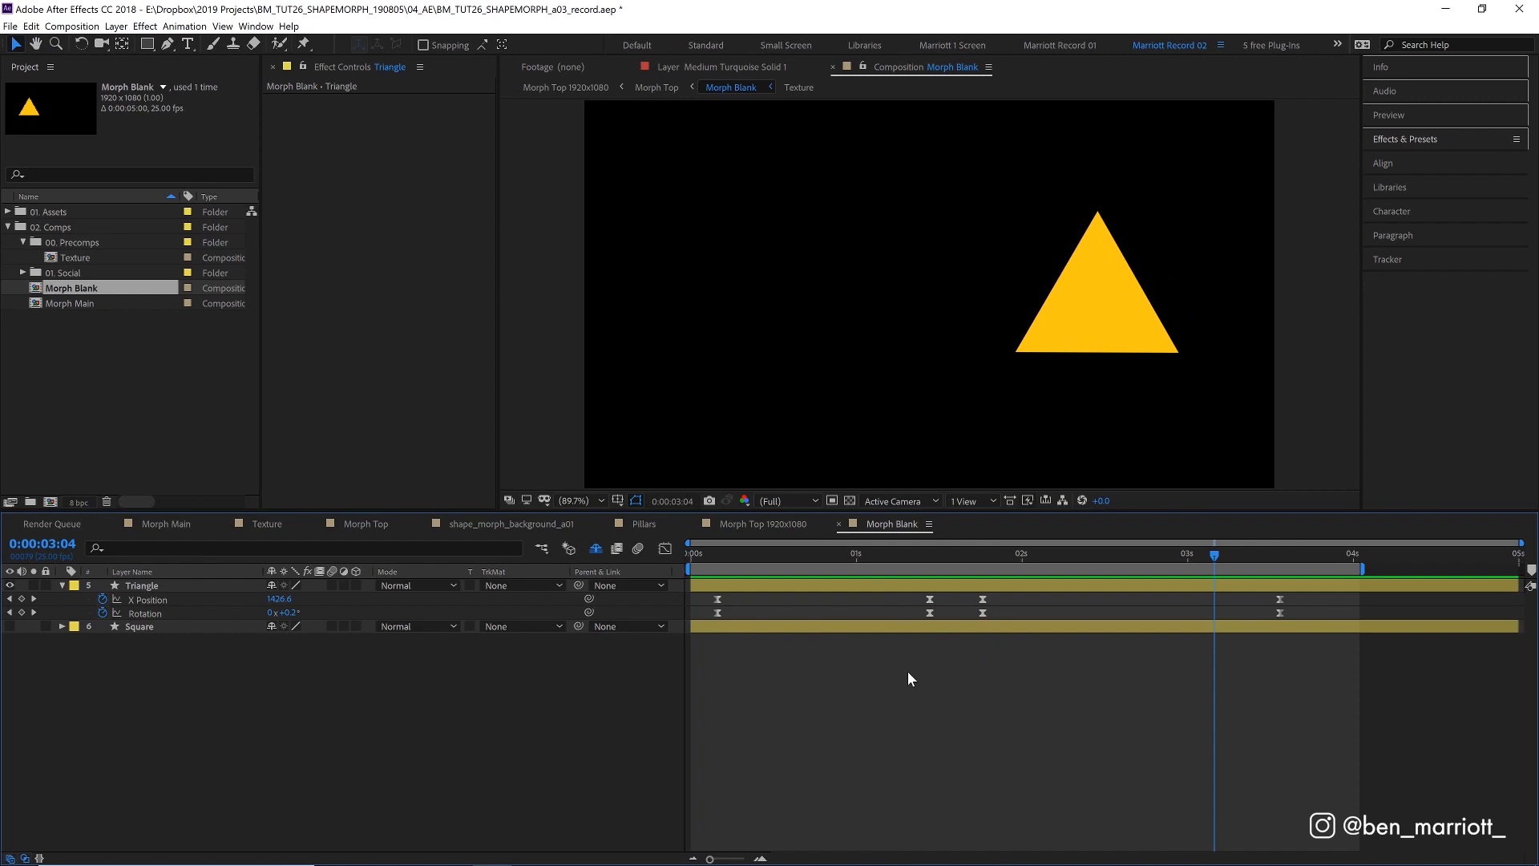
{"action": "left_click", "coordinate": [139, 627]}
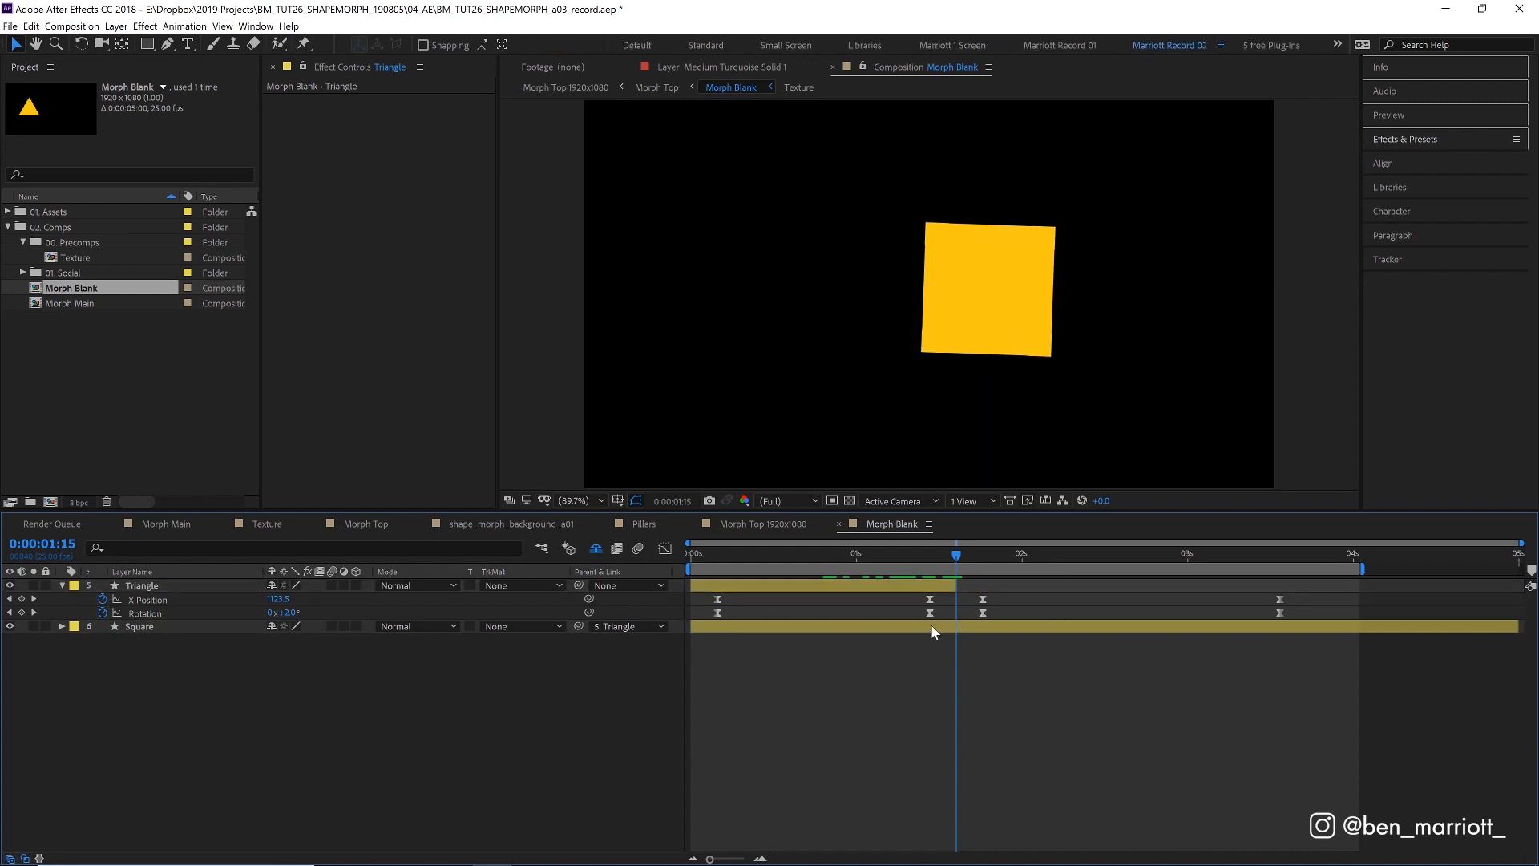
{"action": "left_click", "coordinate": [139, 627]}
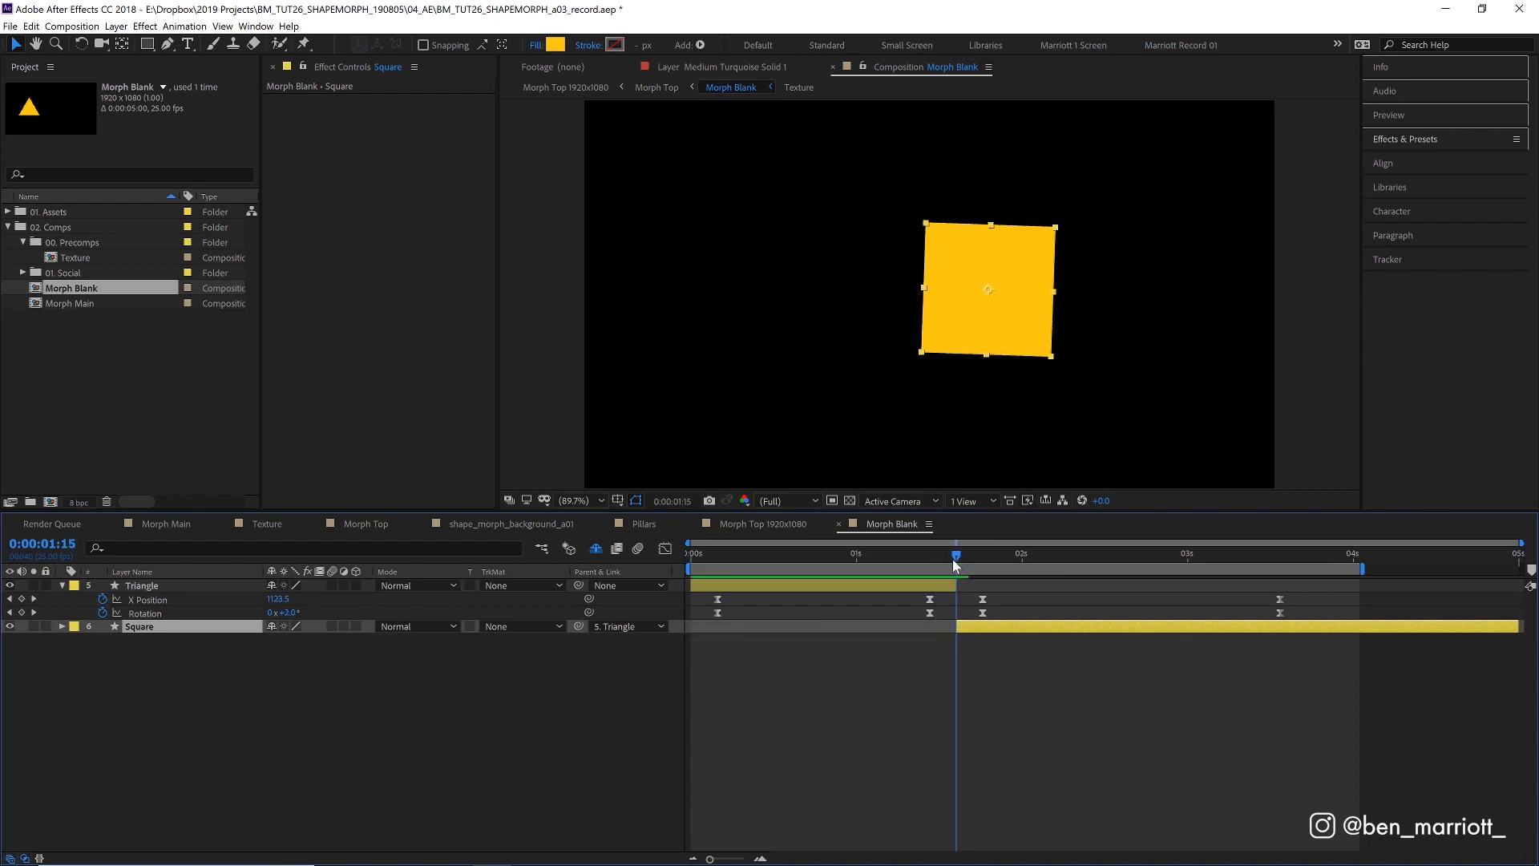
{"action": "key", "text": "space"}
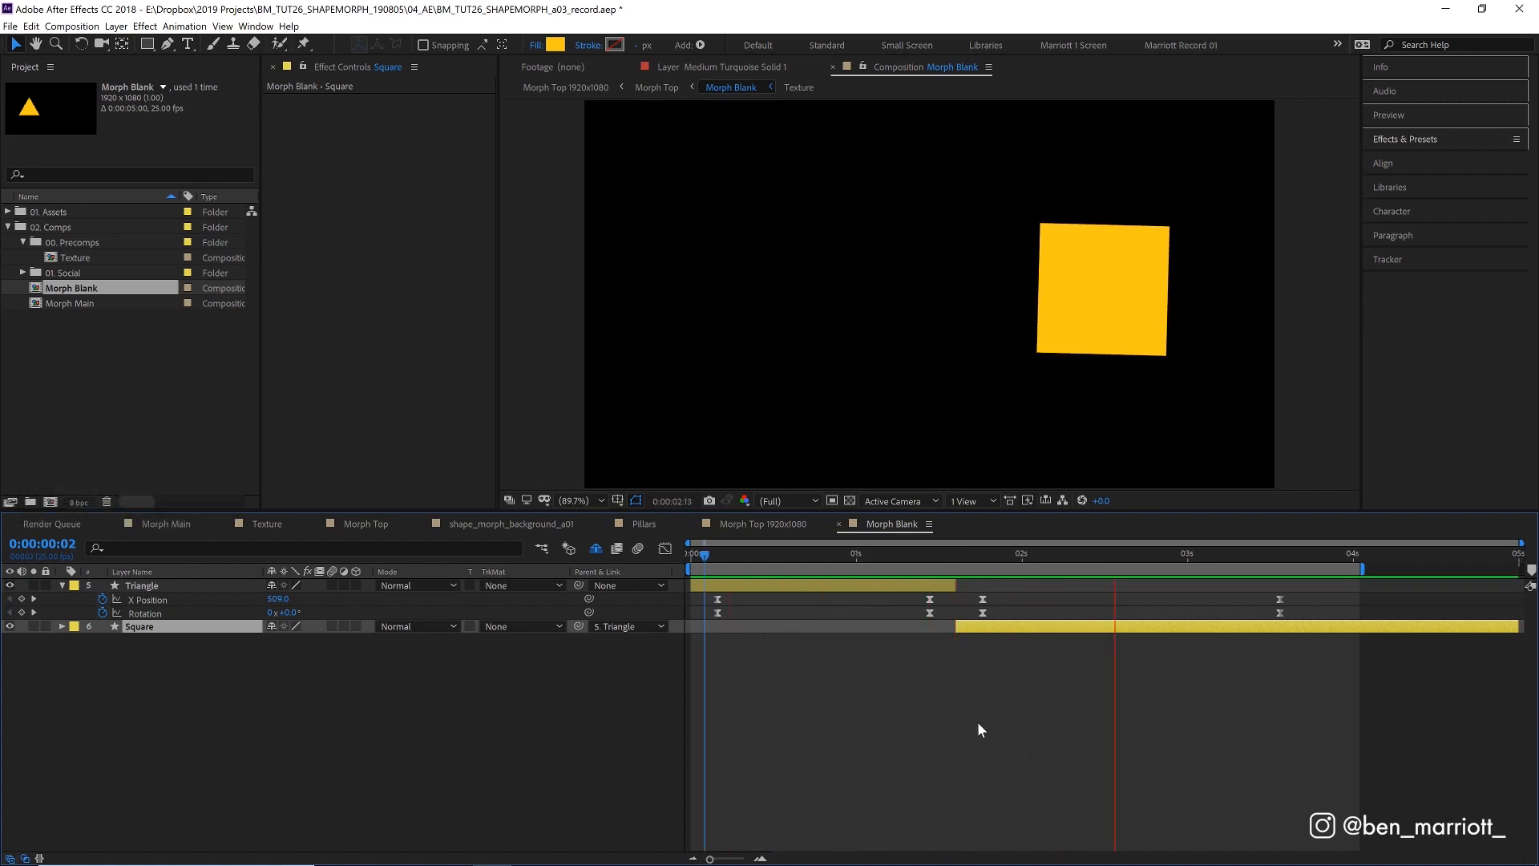
{"action": "left_click", "coordinate": [895, 553]}
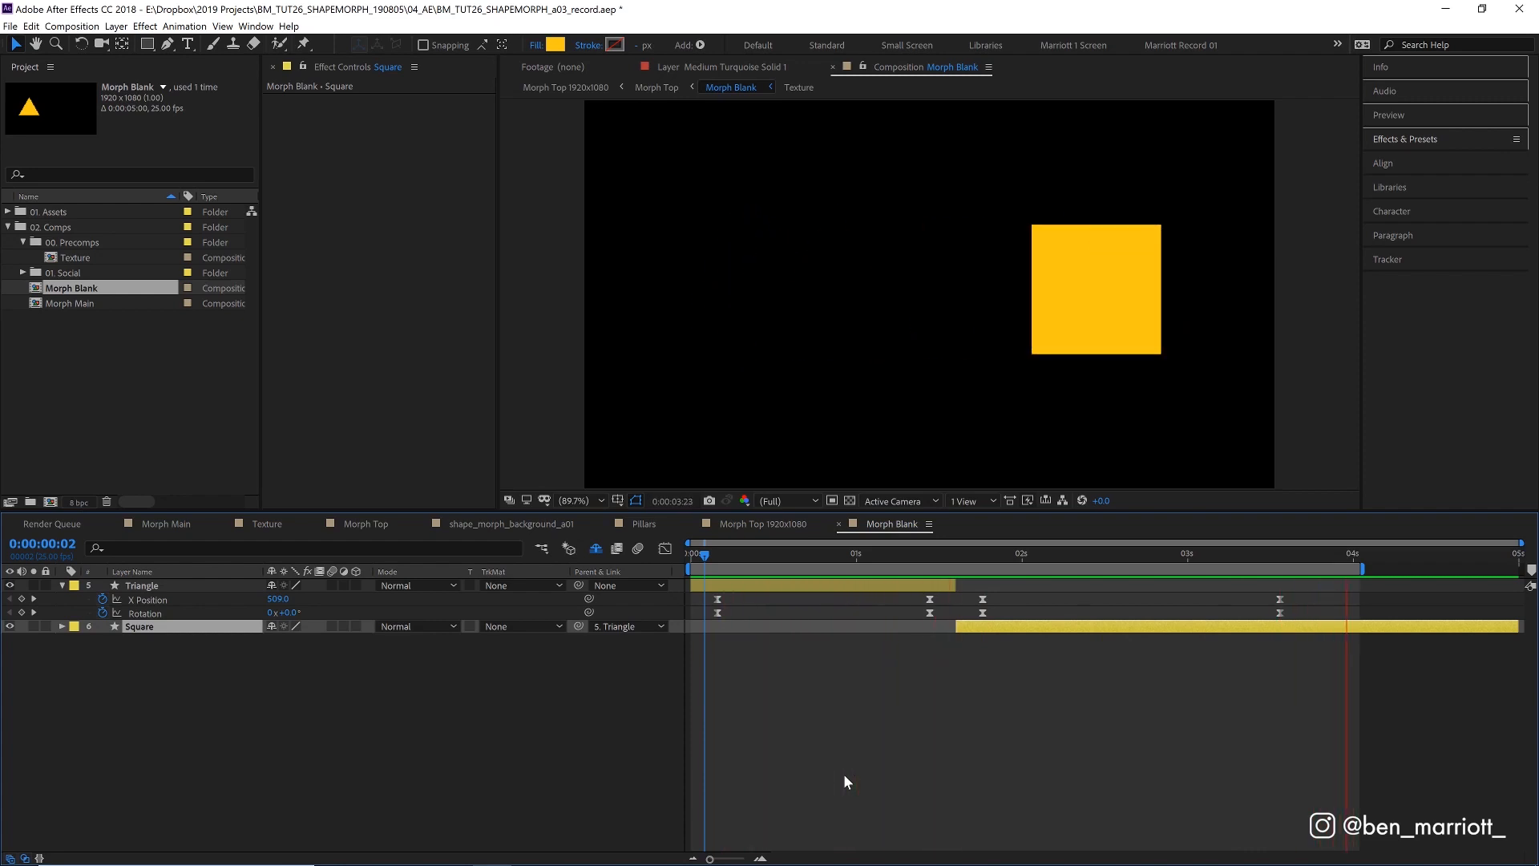
{"action": "left_click", "coordinate": [1007, 554]}
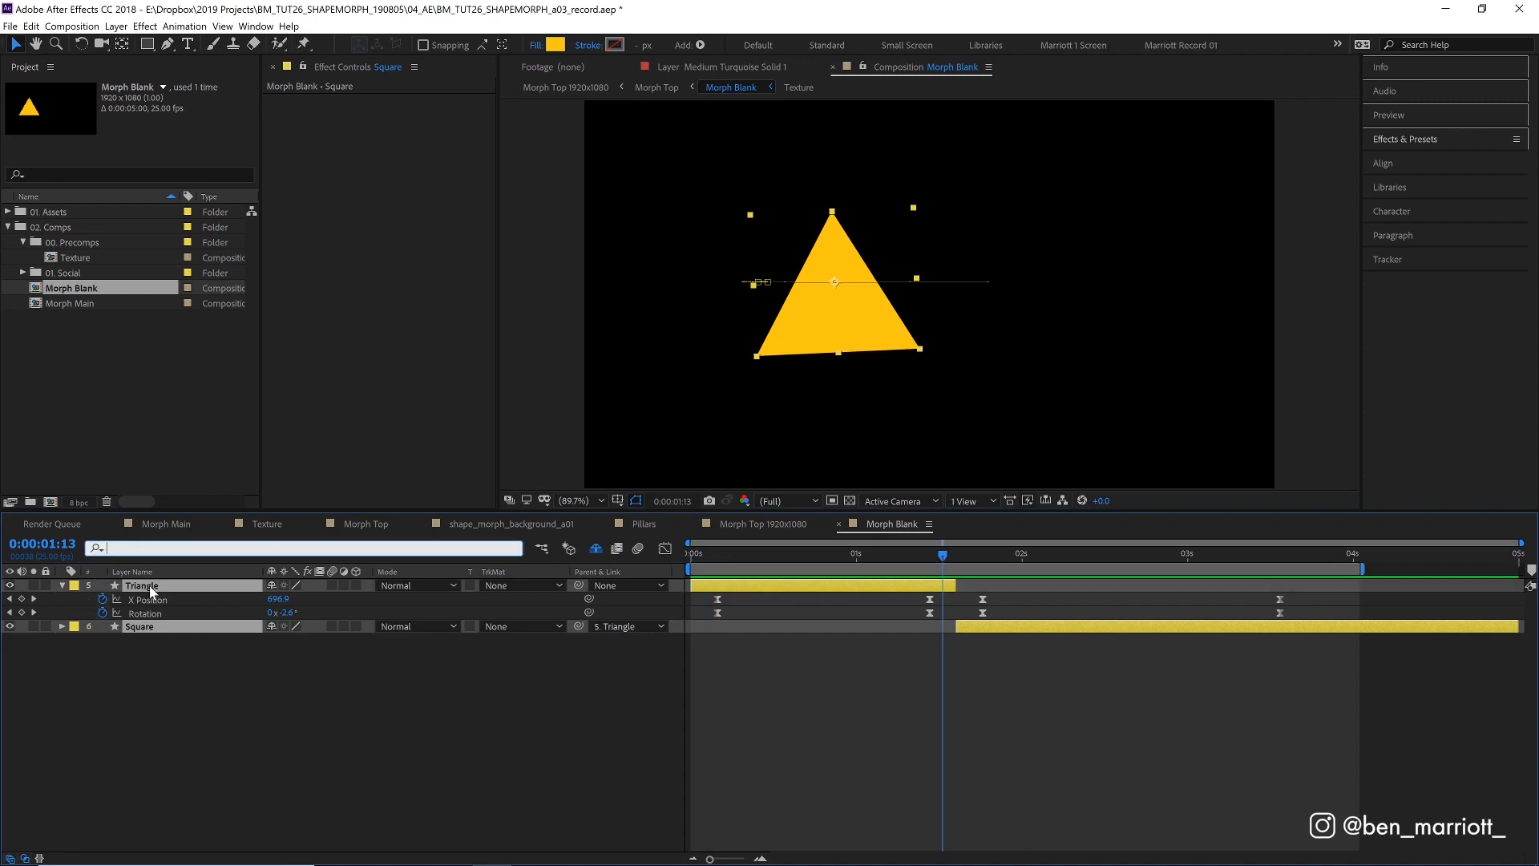
Search 'path' and convert Square's Rectangle Path 1 to a Bezier path.
{"action": "type", "text": "path"}
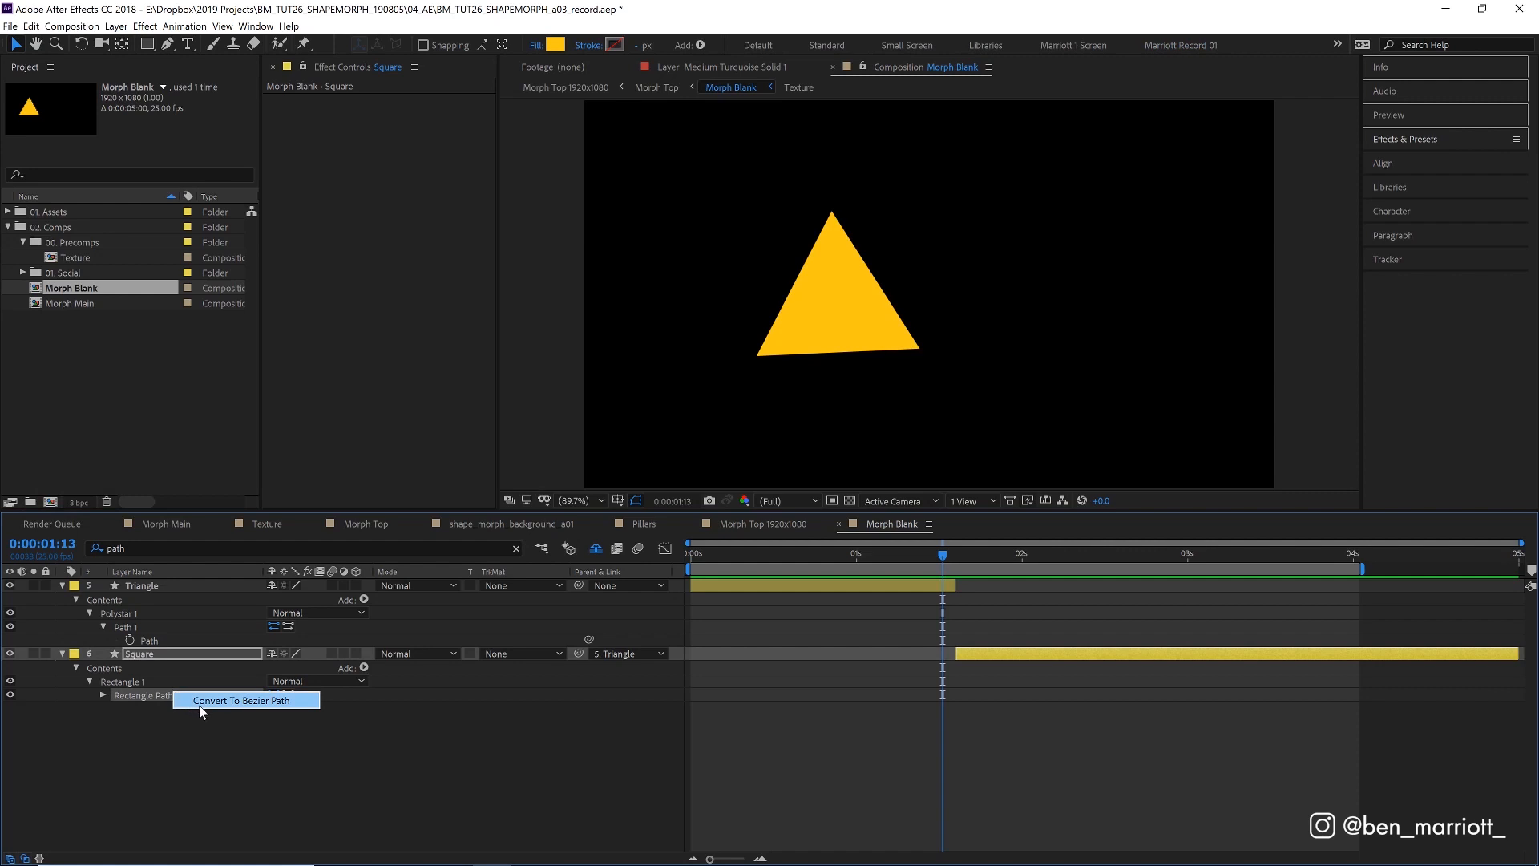
{"action": "left_click", "coordinate": [240, 701]}
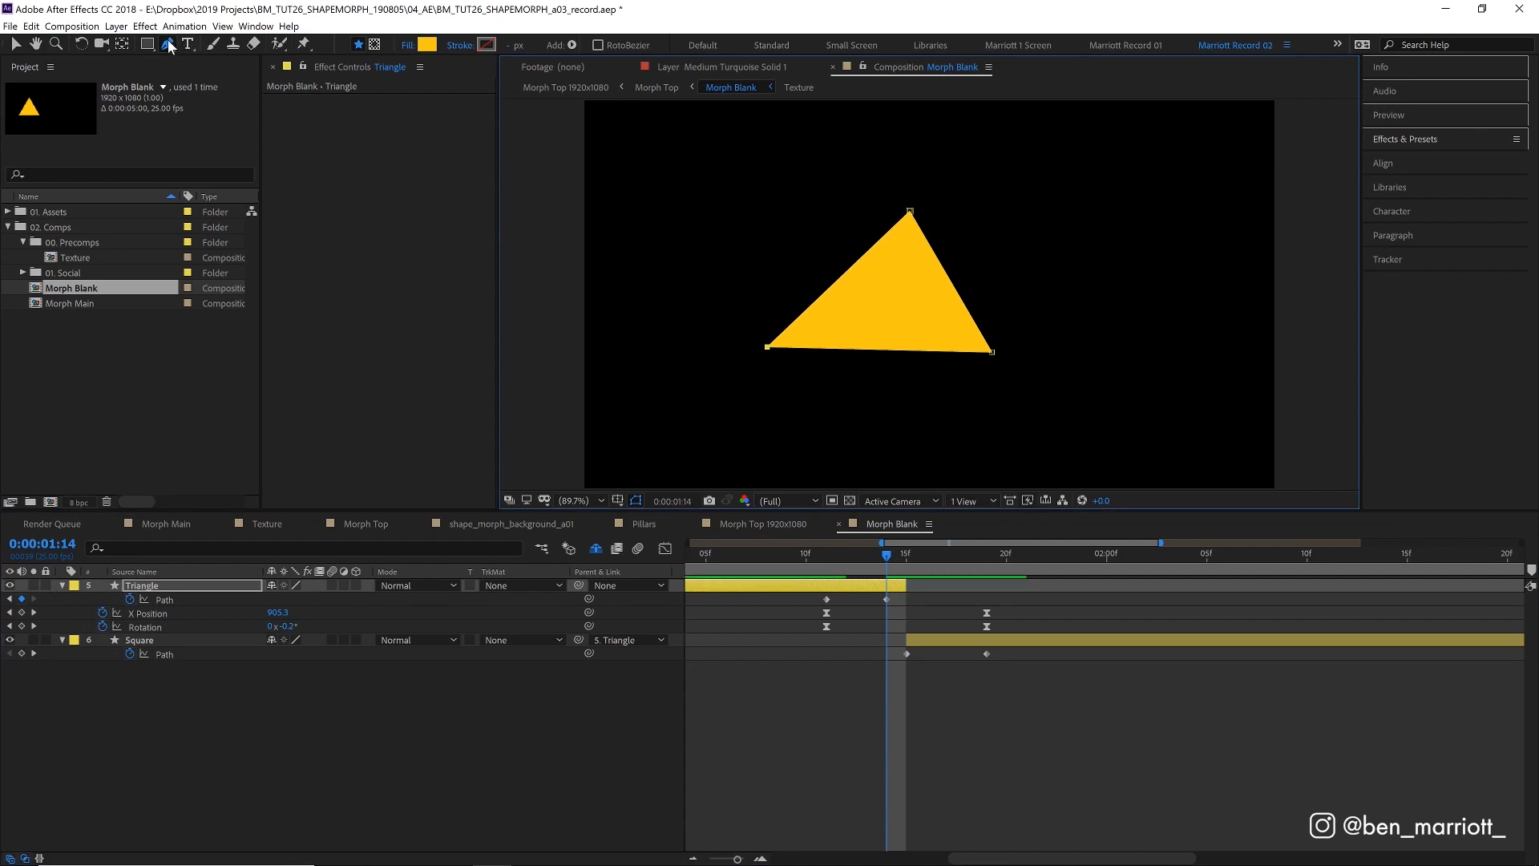
{"action": "mouse_move", "coordinate": [763, 366]}
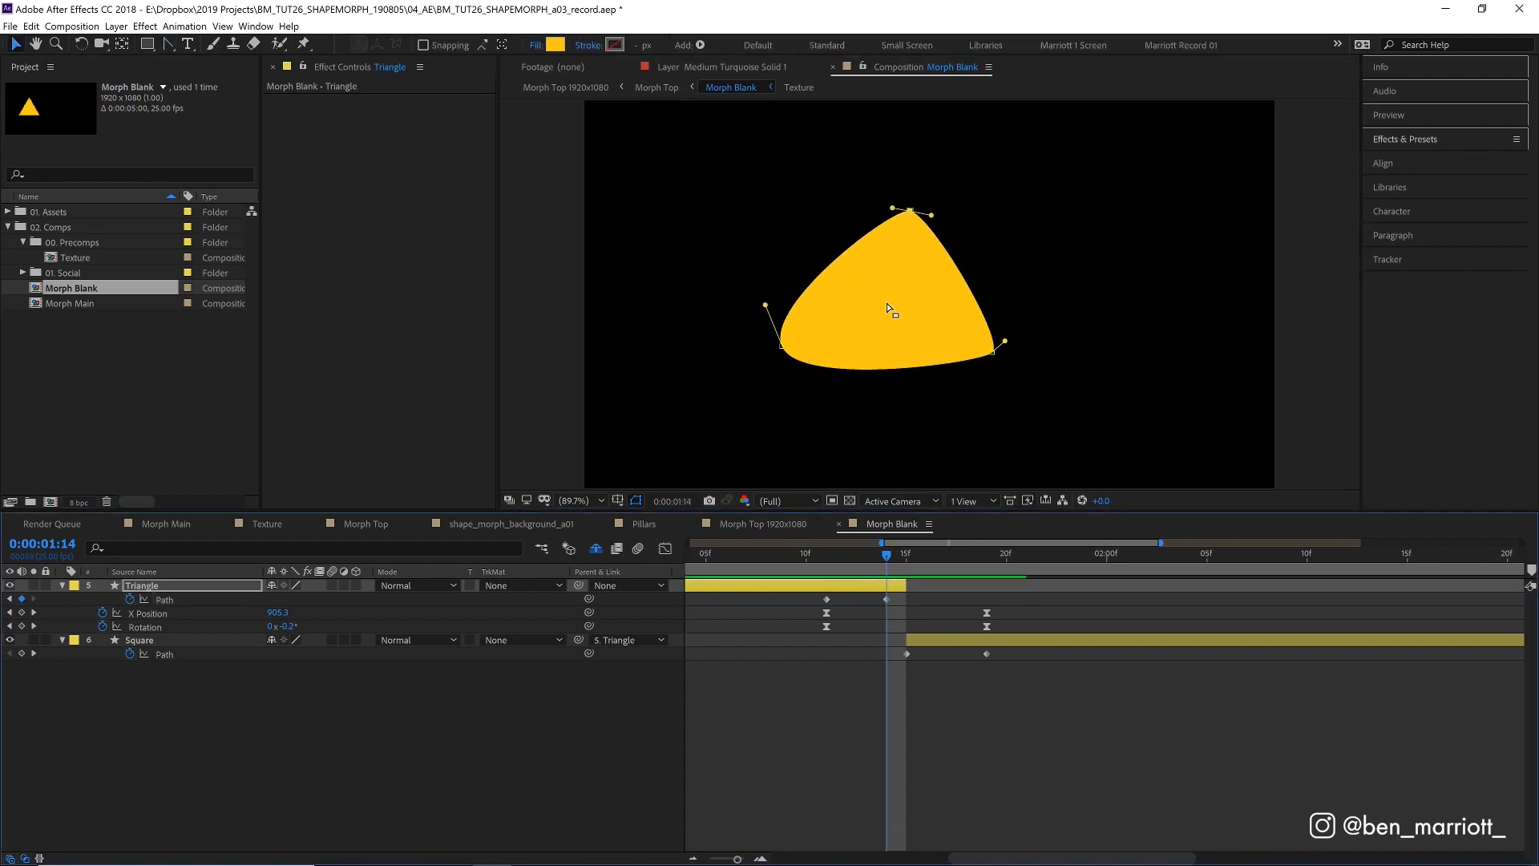
{"action": "mouse_move", "coordinate": [753, 361]}
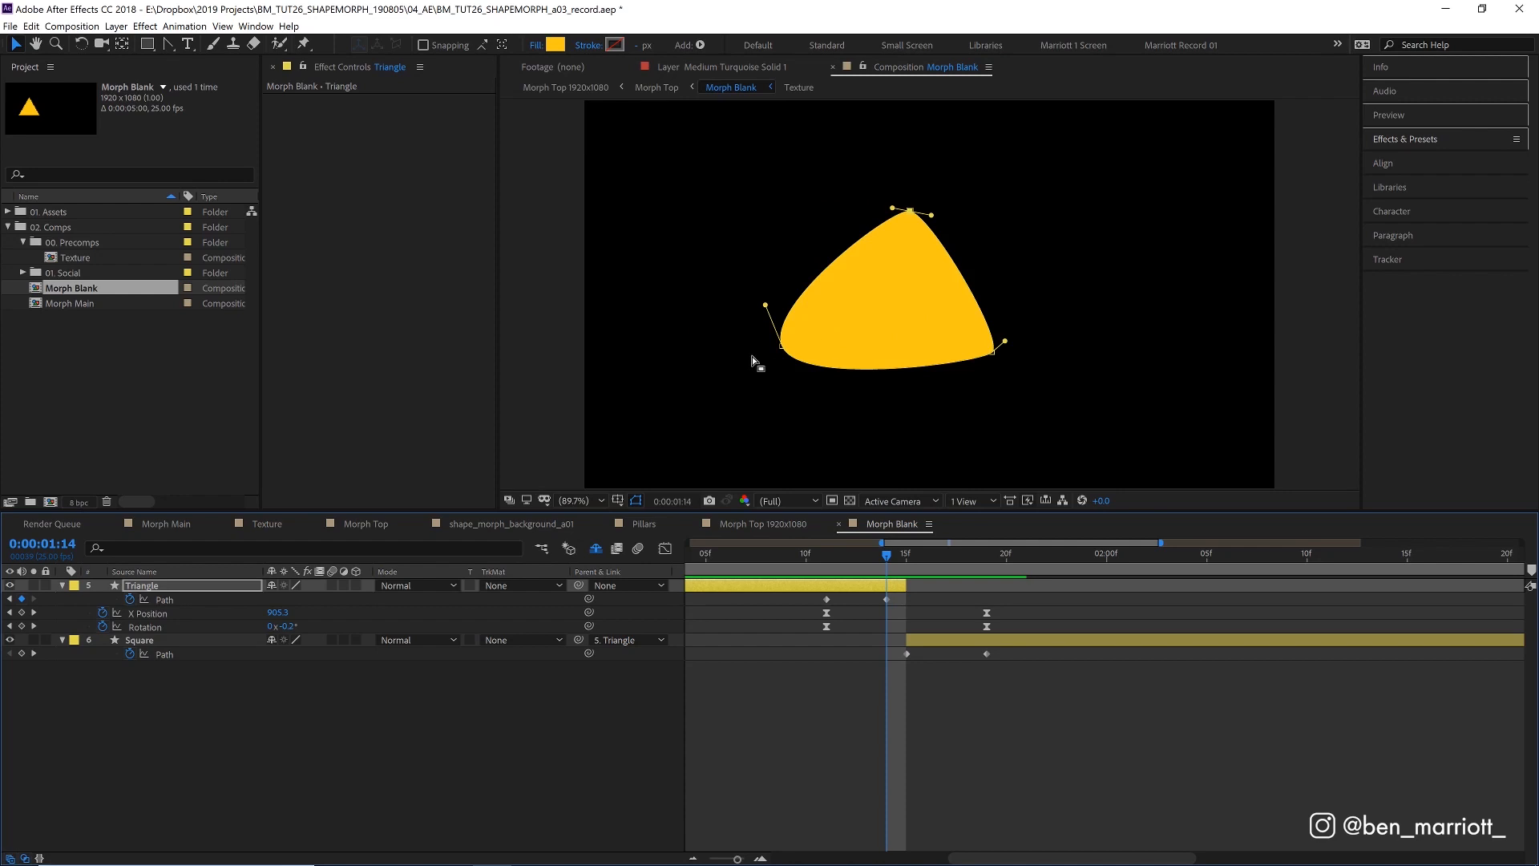
{"action": "mouse_move", "coordinate": [719, 368]}
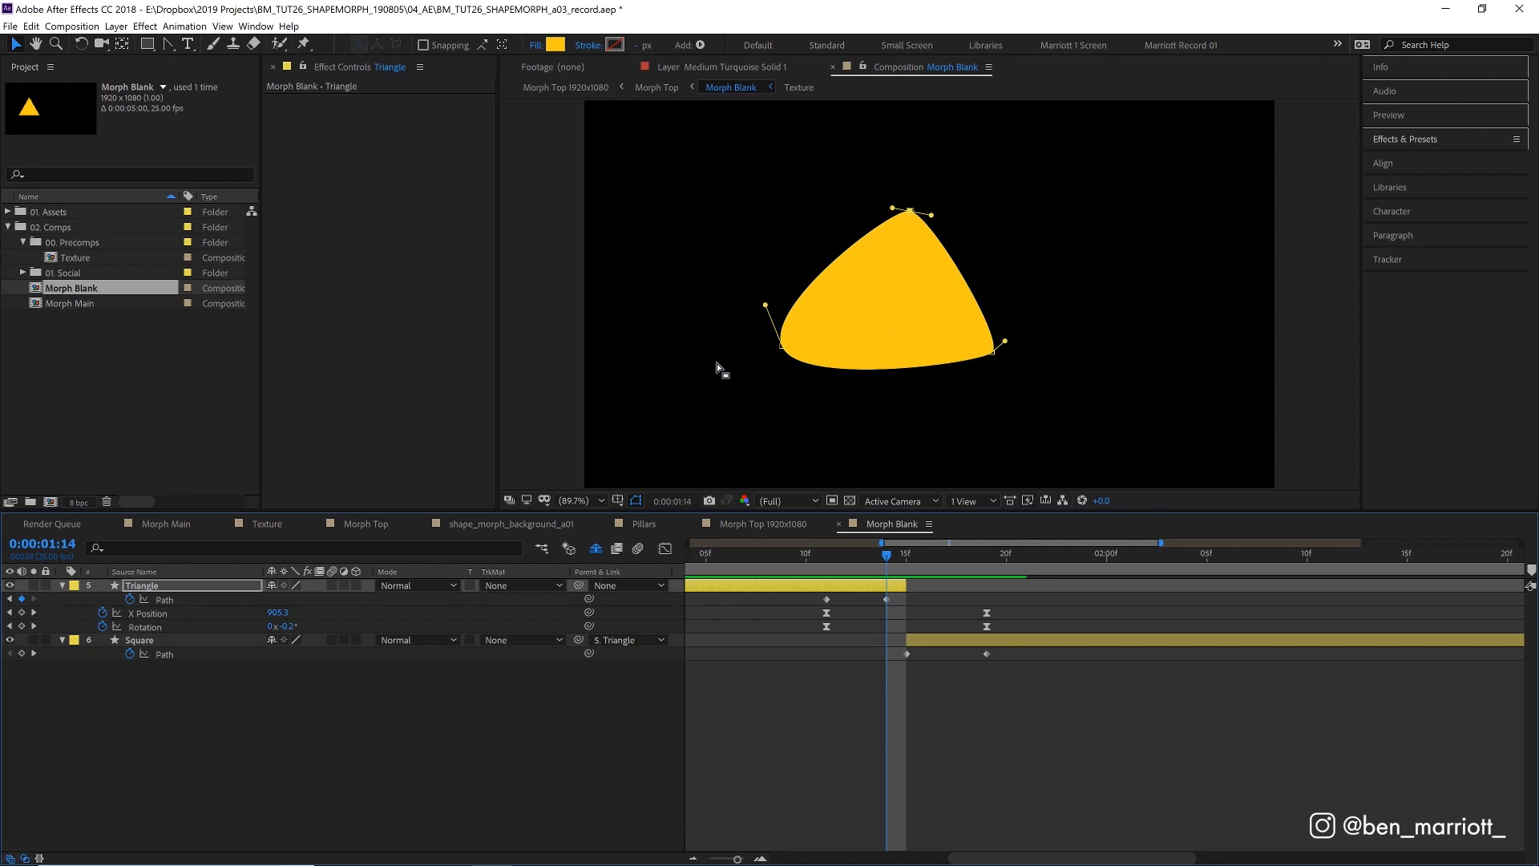
Keyframe the Triangle path and reshape it into a rounded, curved blob at 1:14.
{"action": "left_click", "coordinate": [163, 599]}
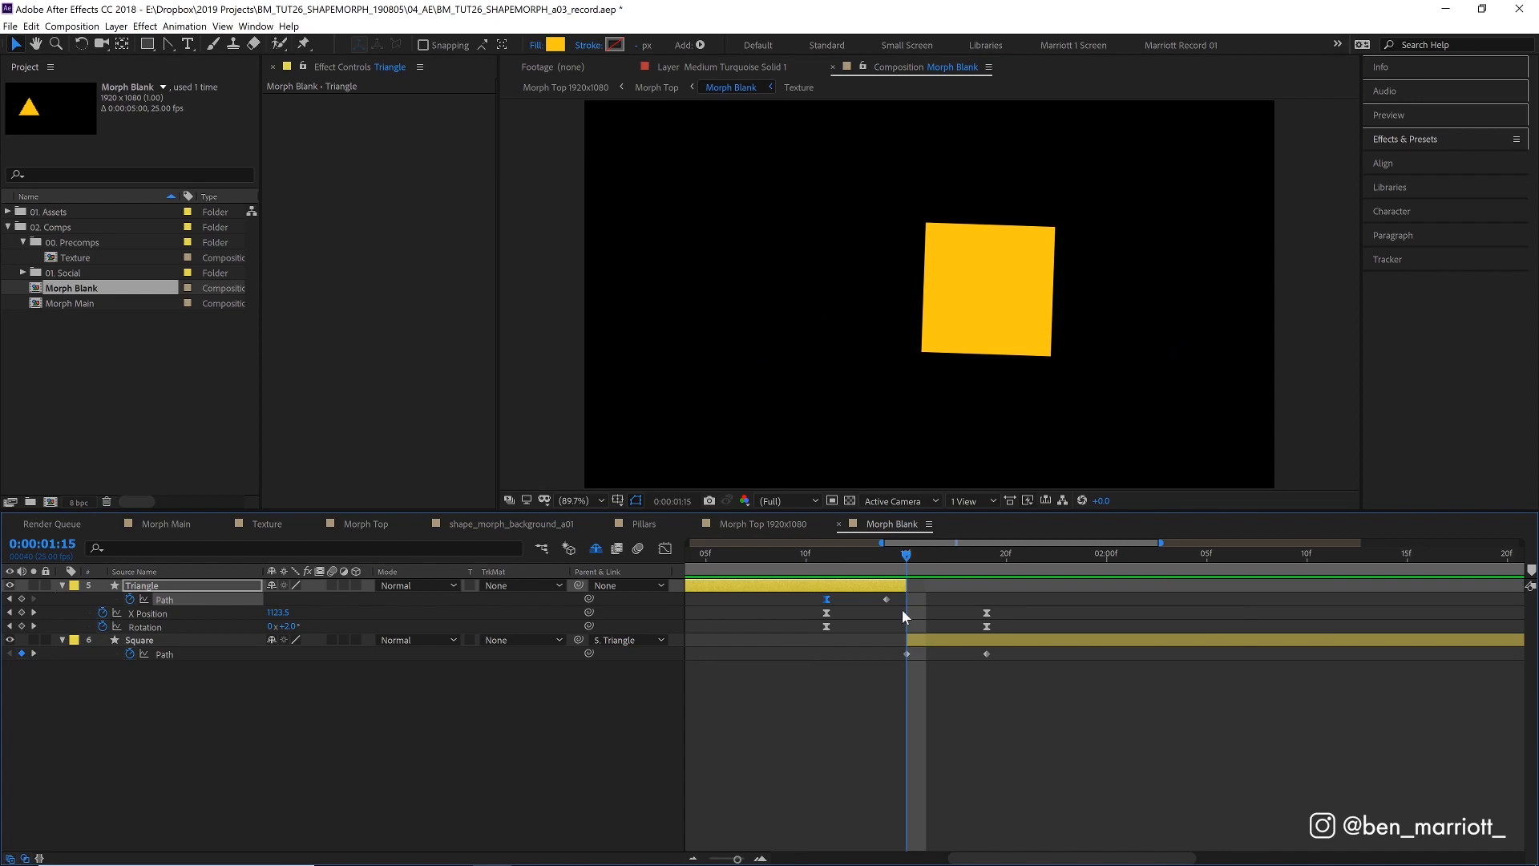
Select the Square layer and preview its warped outline settling back into a square.
{"action": "left_click", "coordinate": [140, 639]}
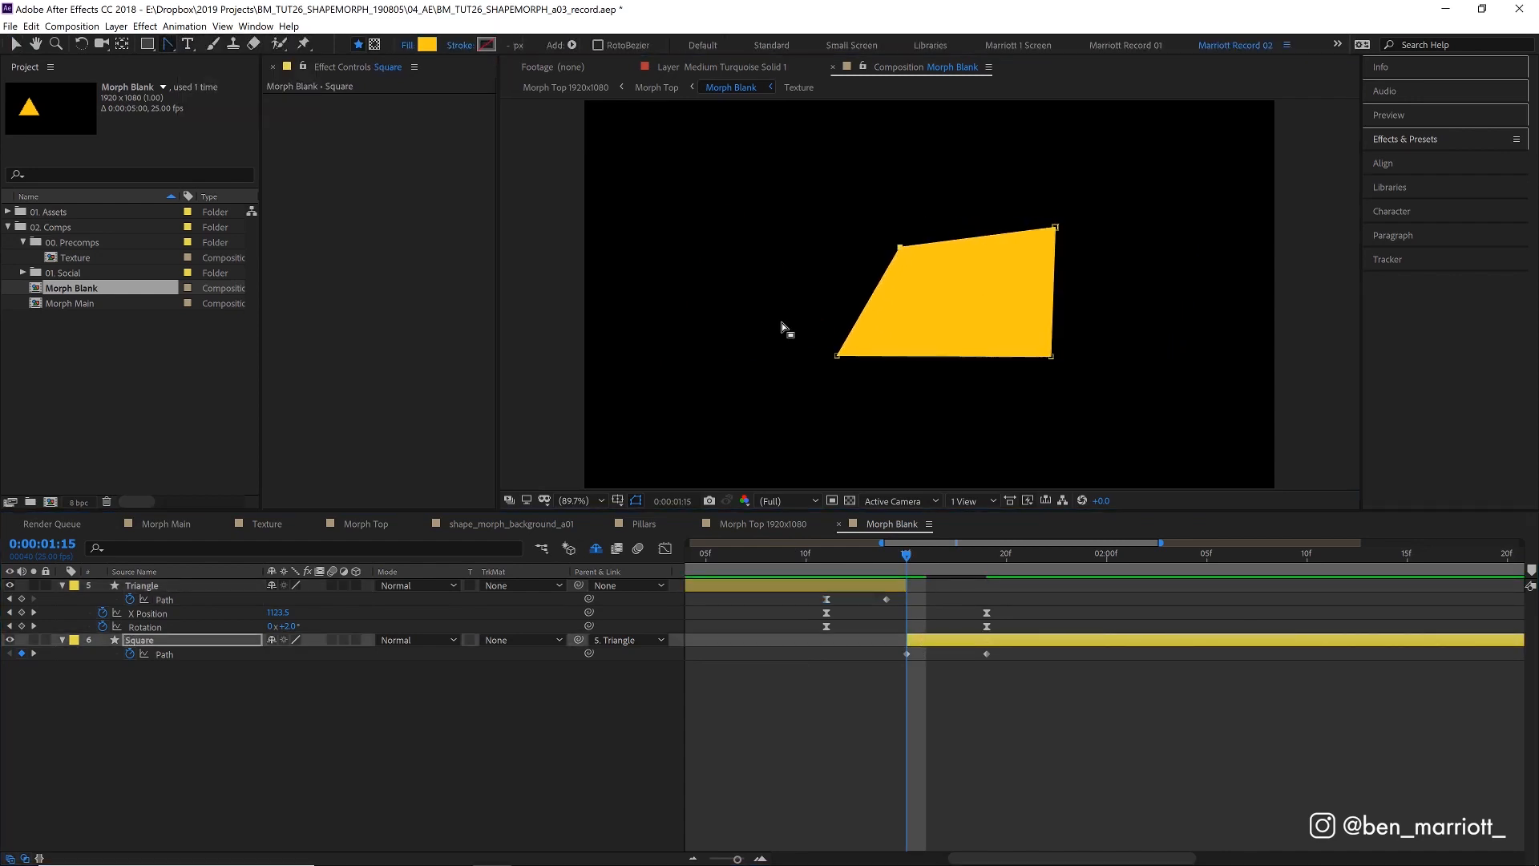
{"action": "key", "text": "space"}
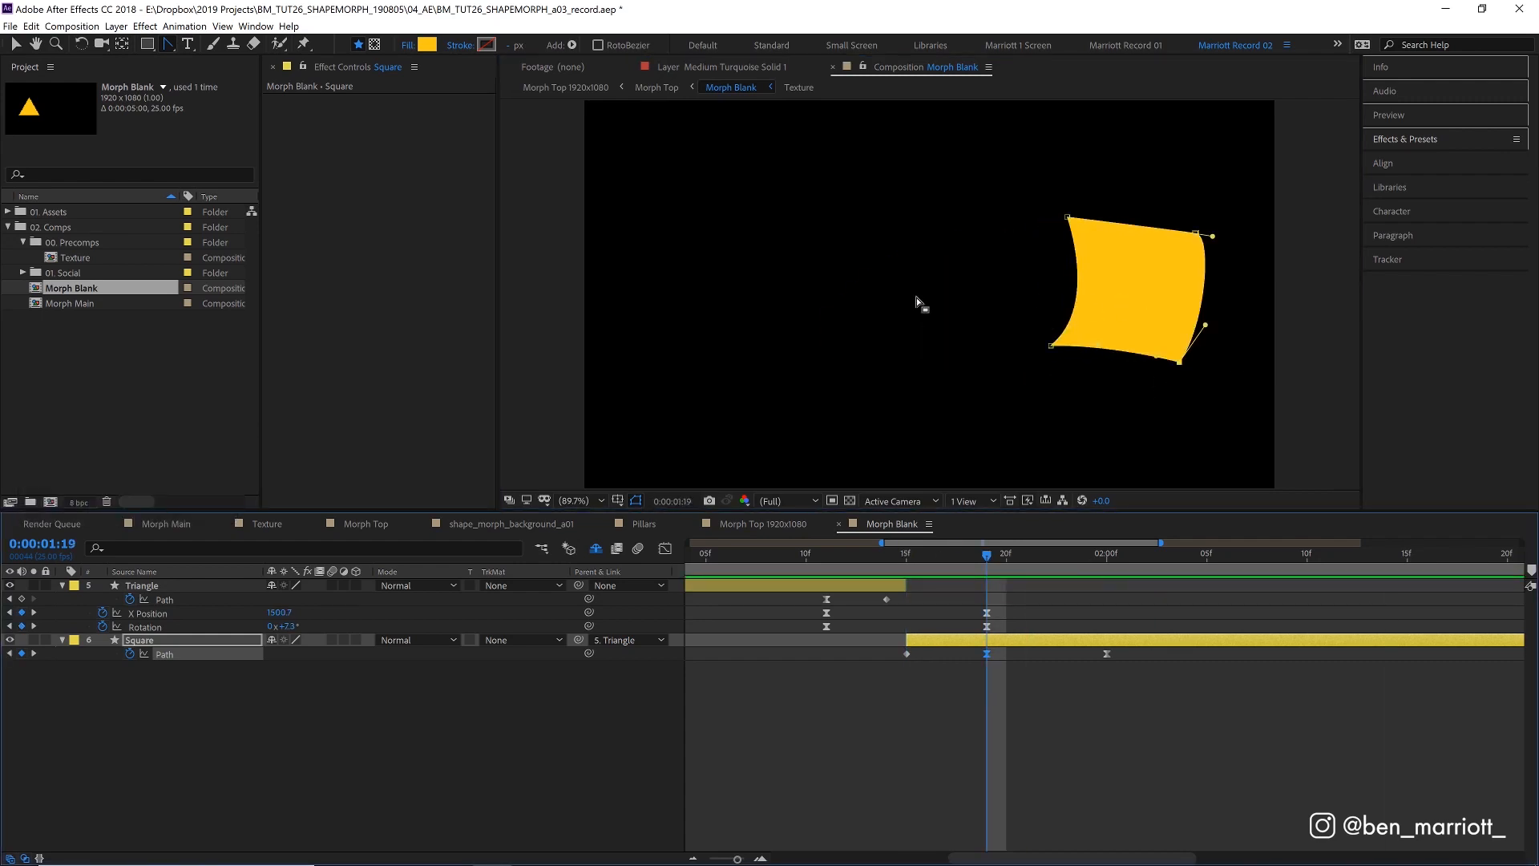
{"action": "mouse_move", "coordinate": [1008, 304]}
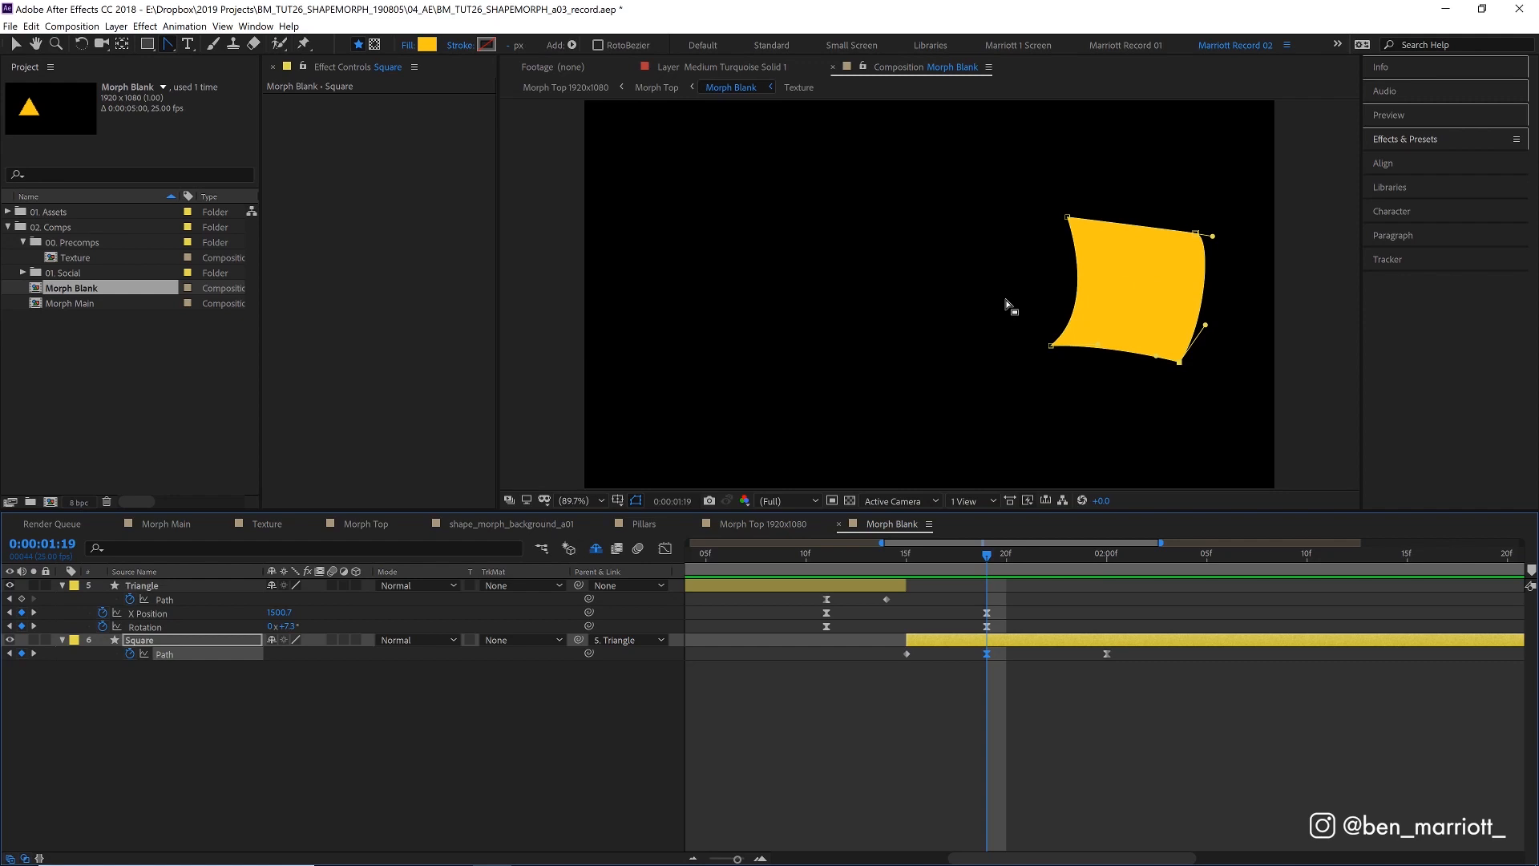
{"action": "mouse_move", "coordinate": [1092, 297]}
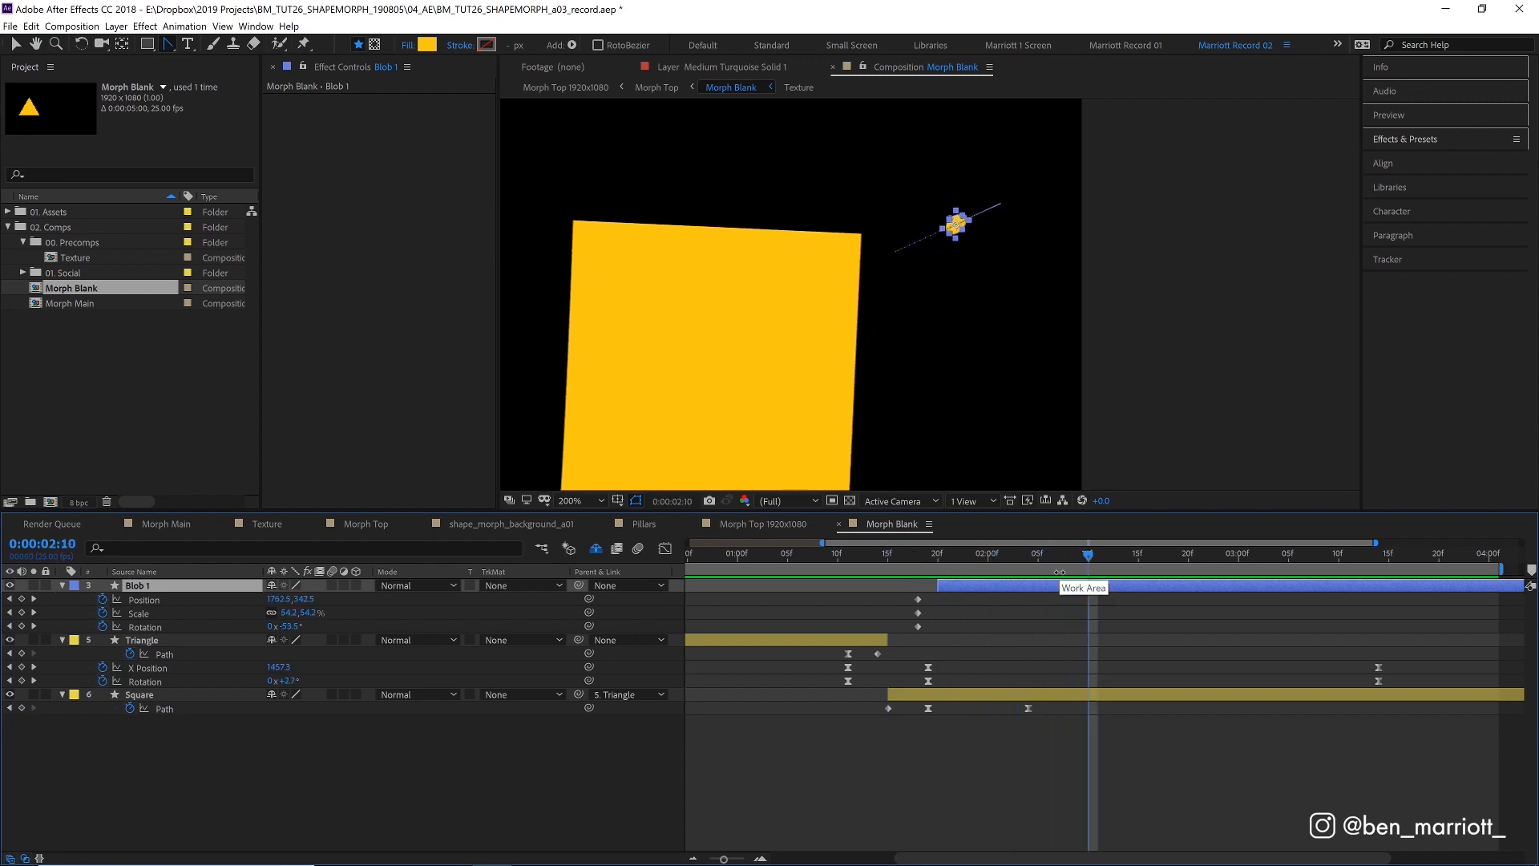
{"action": "mouse_move", "coordinate": [1046, 597]}
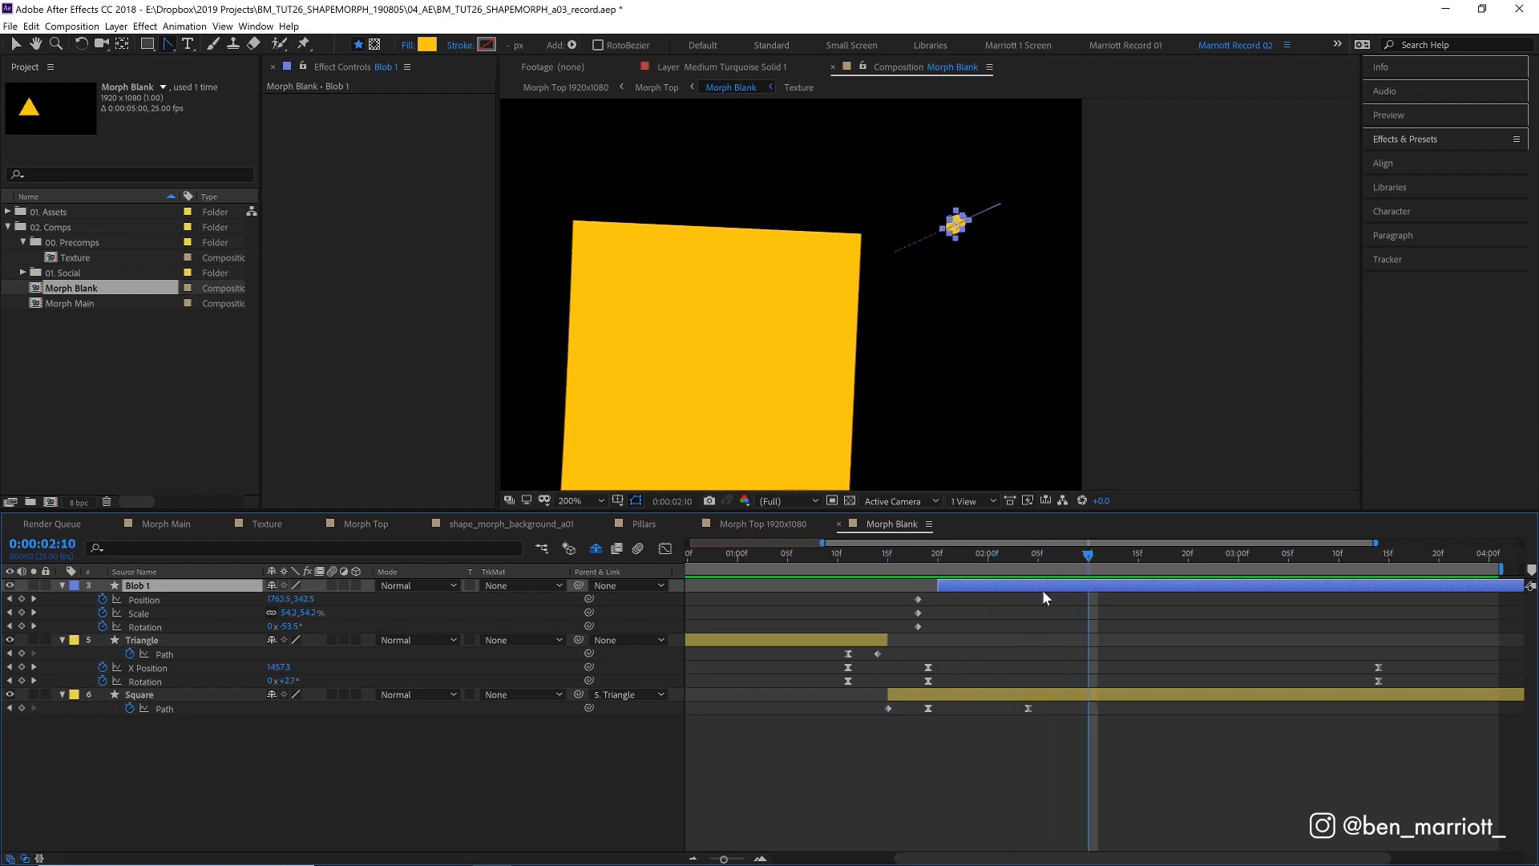
Scrub the timeline to check the Blob 1 and Blob 2 fly-off animation at later frames.
{"action": "left_click", "coordinate": [930, 553]}
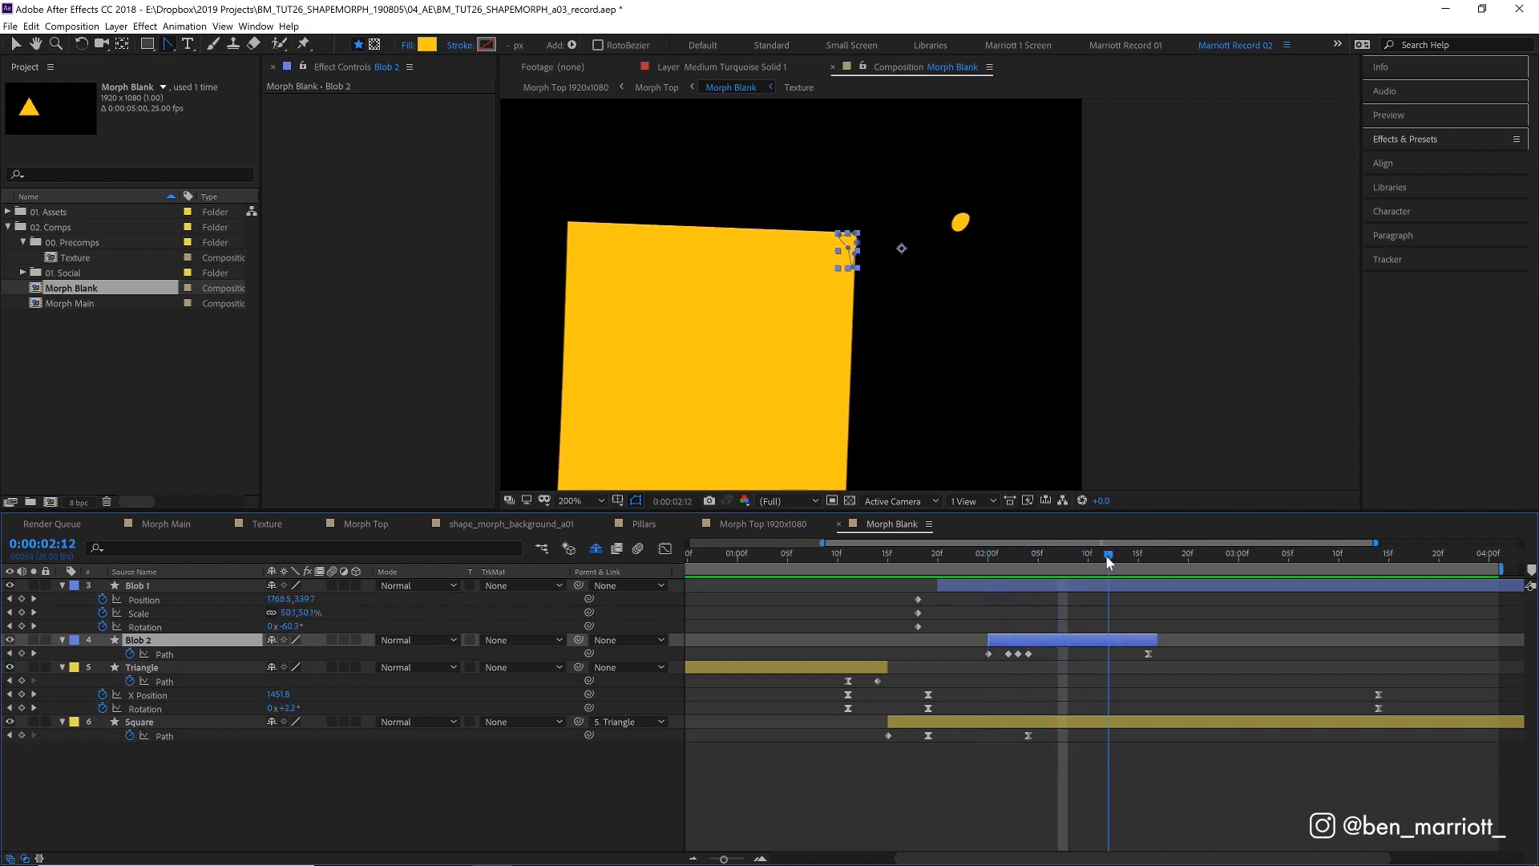
{"action": "left_click", "coordinate": [888, 553]}
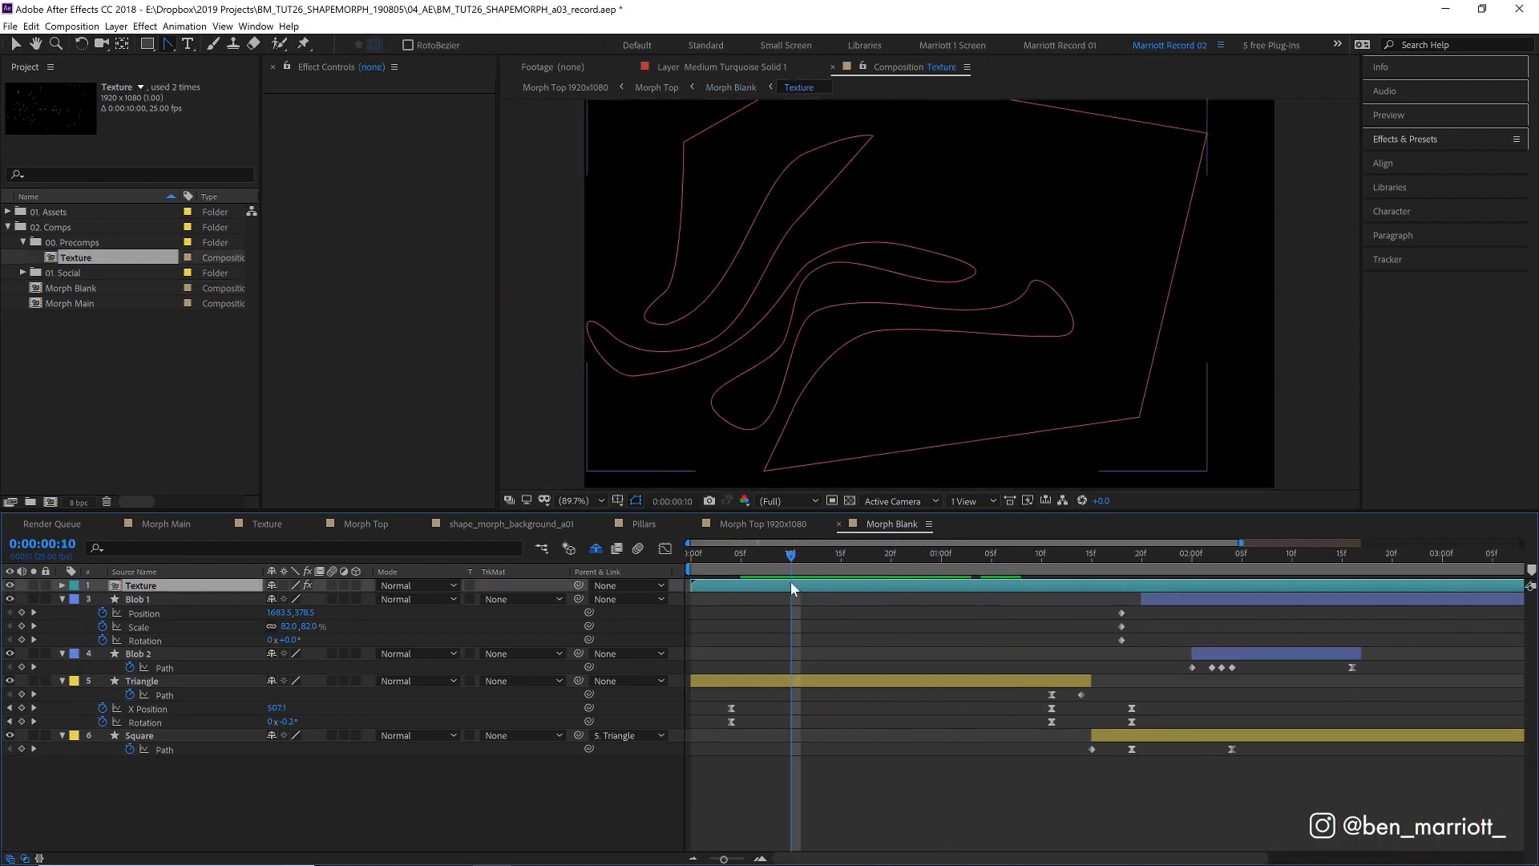
Place the Texture precomp as the top layer of Morph Blank and open it.
{"action": "left_click", "coordinate": [265, 523]}
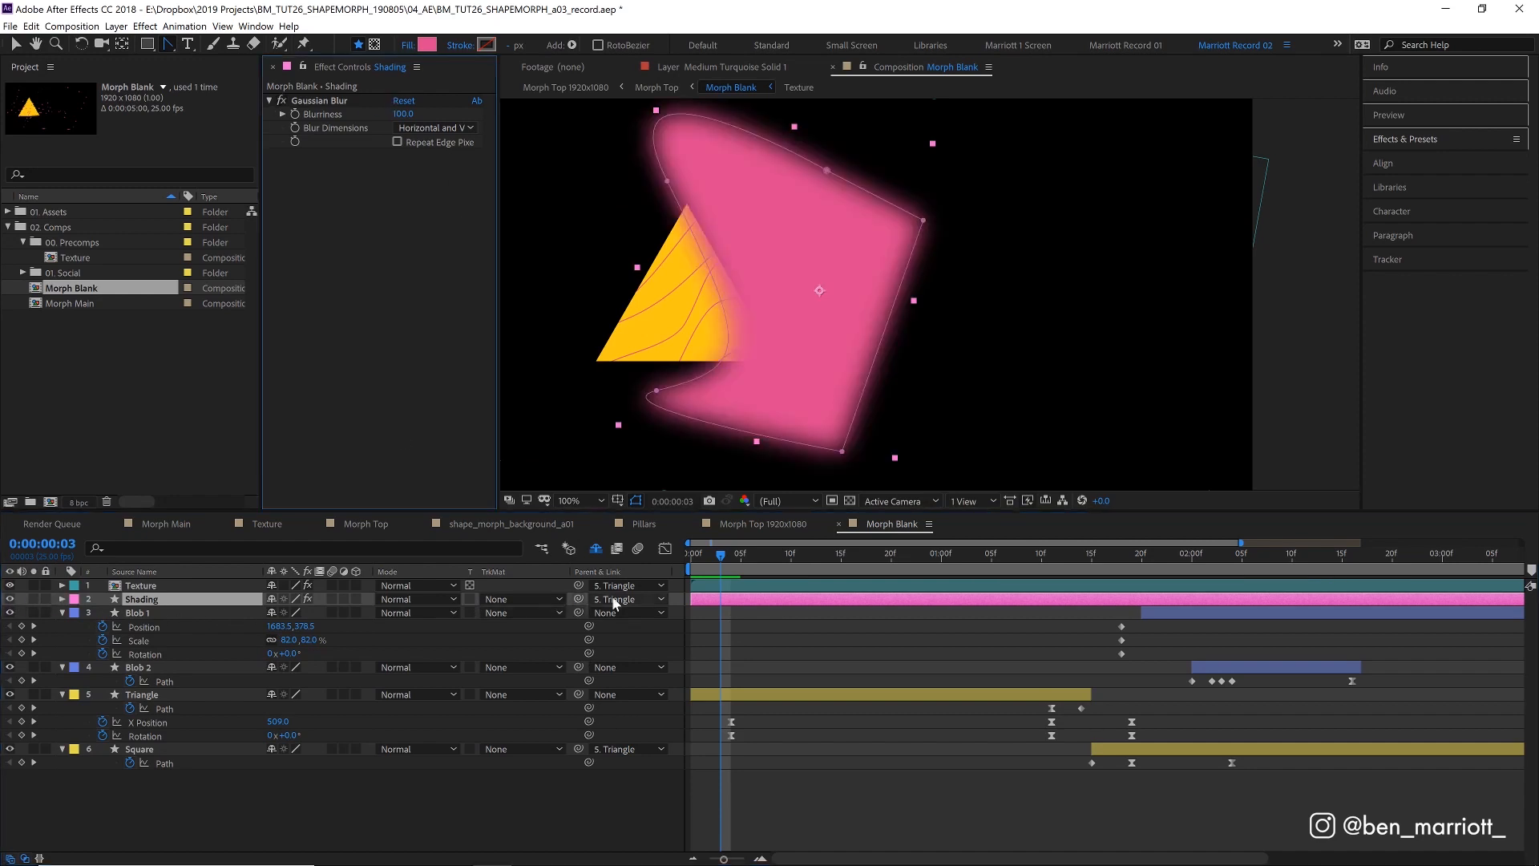
Parent the pink Shading layer to Triangle and enable Preserve Underlying Transparency.
{"action": "left_click", "coordinate": [911, 553]}
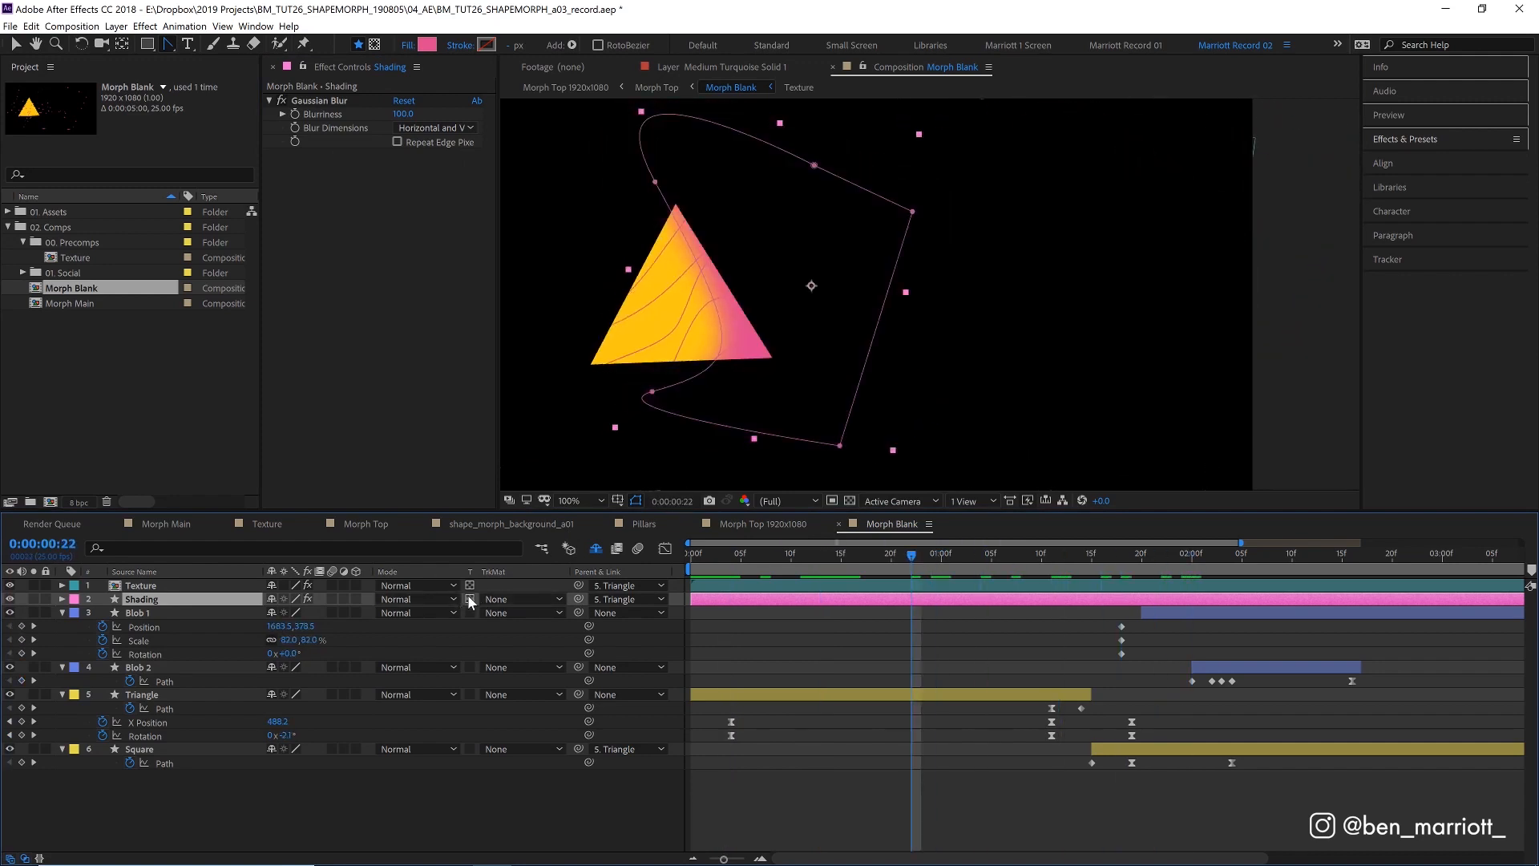
{"action": "left_click", "coordinate": [842, 553]}
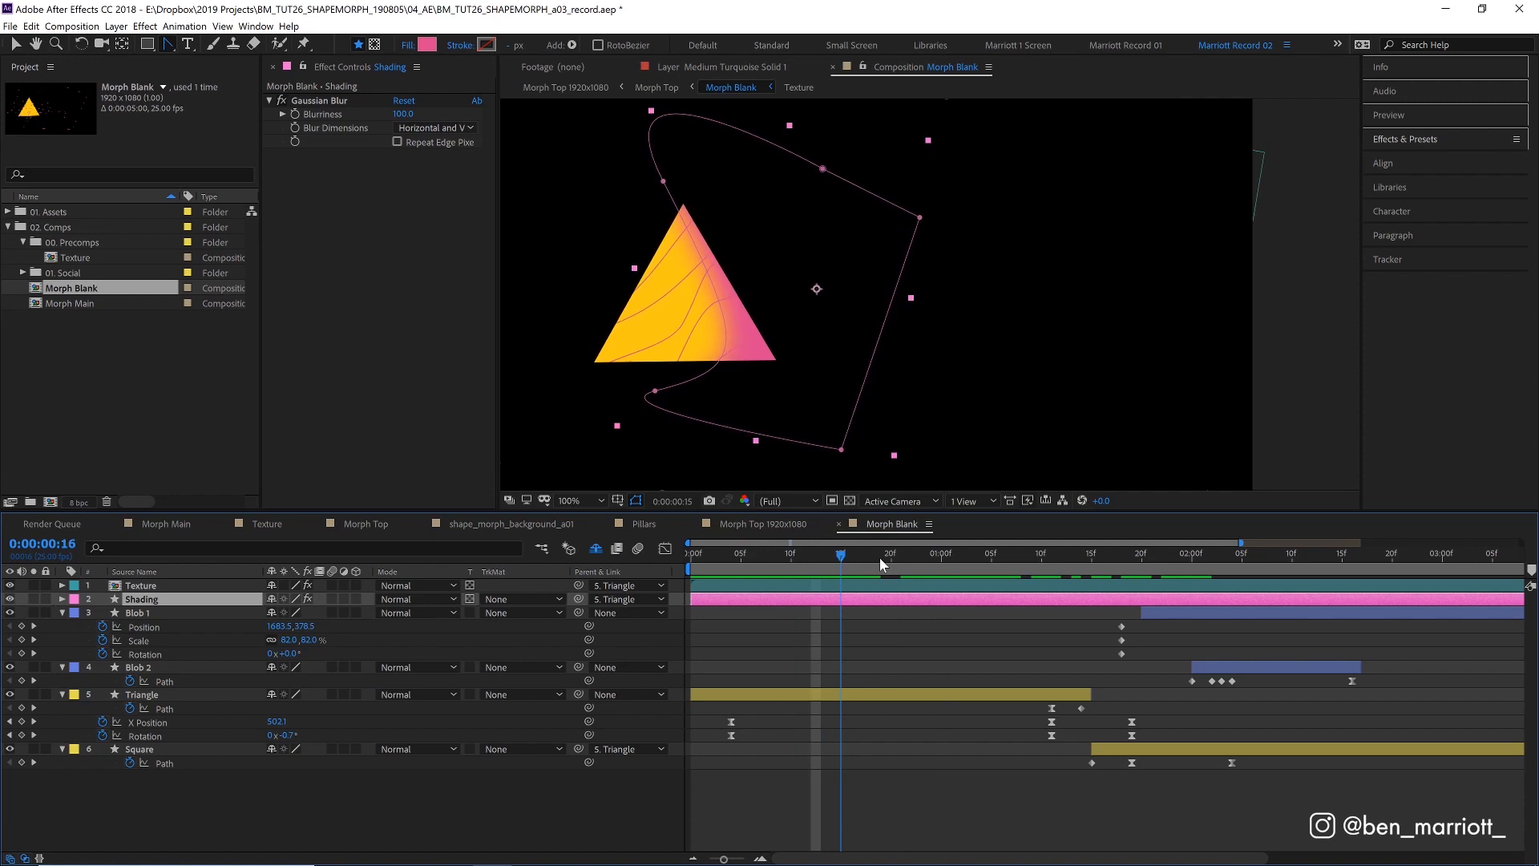